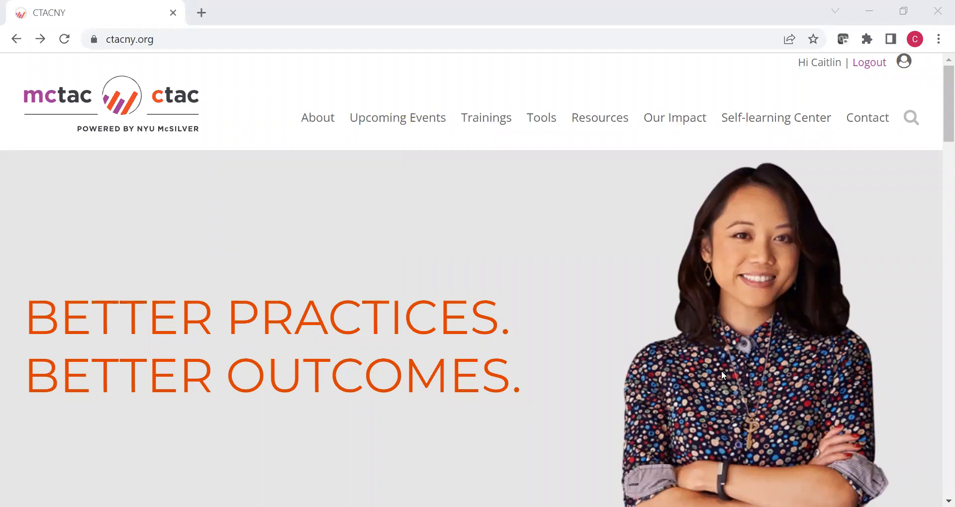
mouse_move(91, 168)
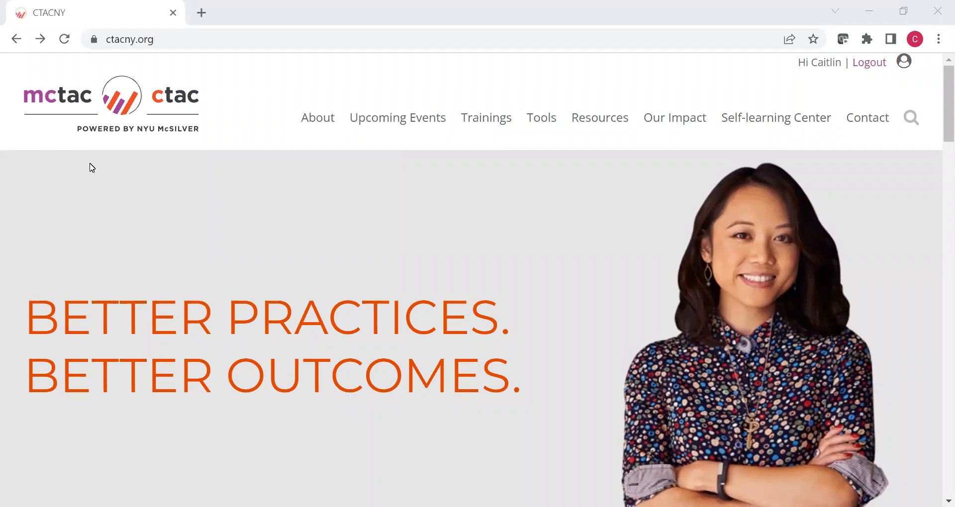
Go to the Tools page and scroll through its featured tools and Tools Library
left_click(128, 39)
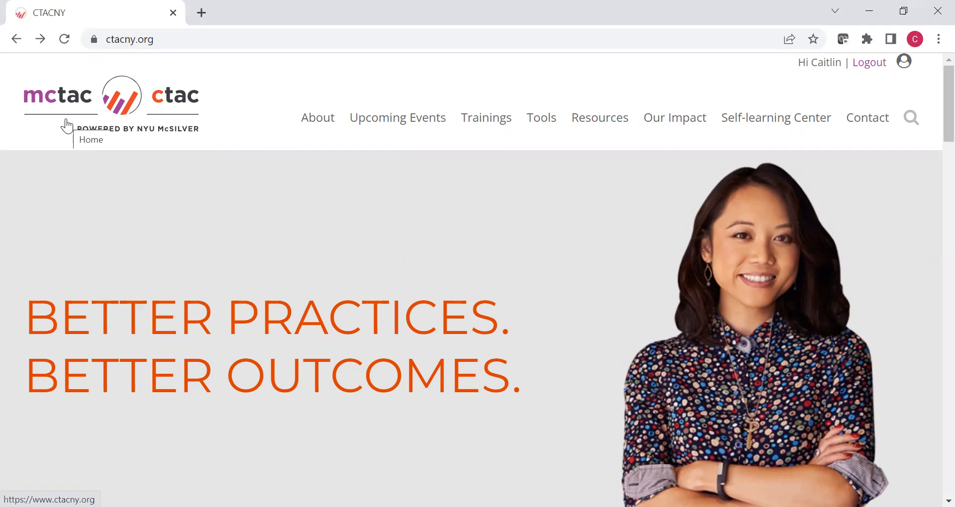
mouse_move(124, 119)
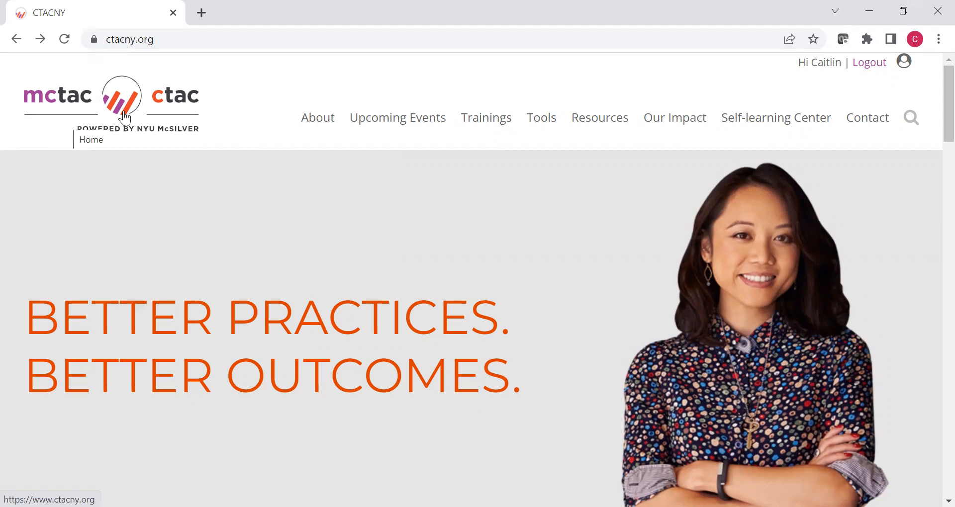
mouse_move(486, 118)
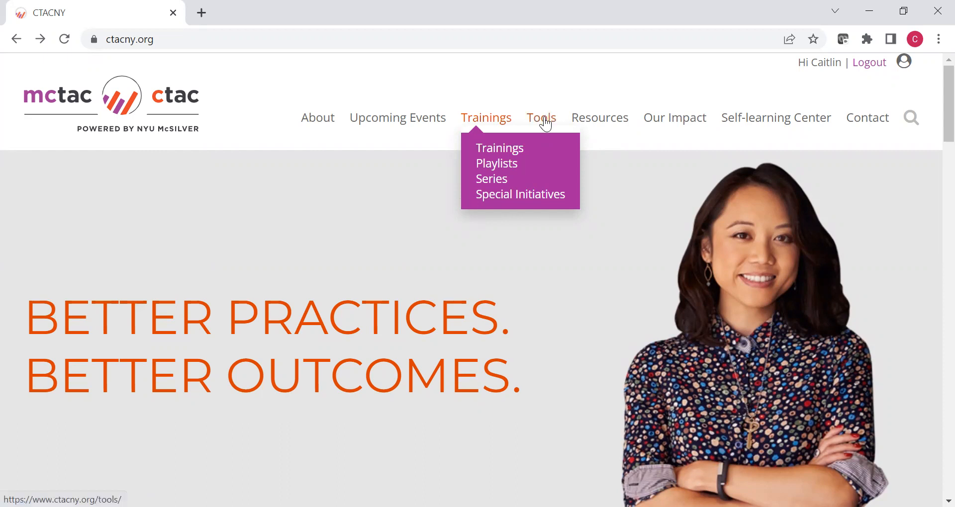
left_click(541, 117)
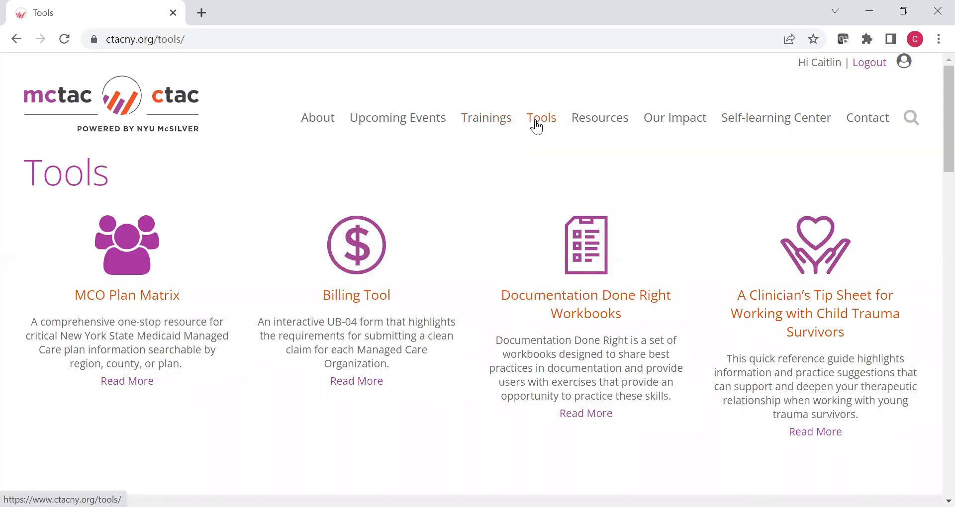
mouse_move(525, 171)
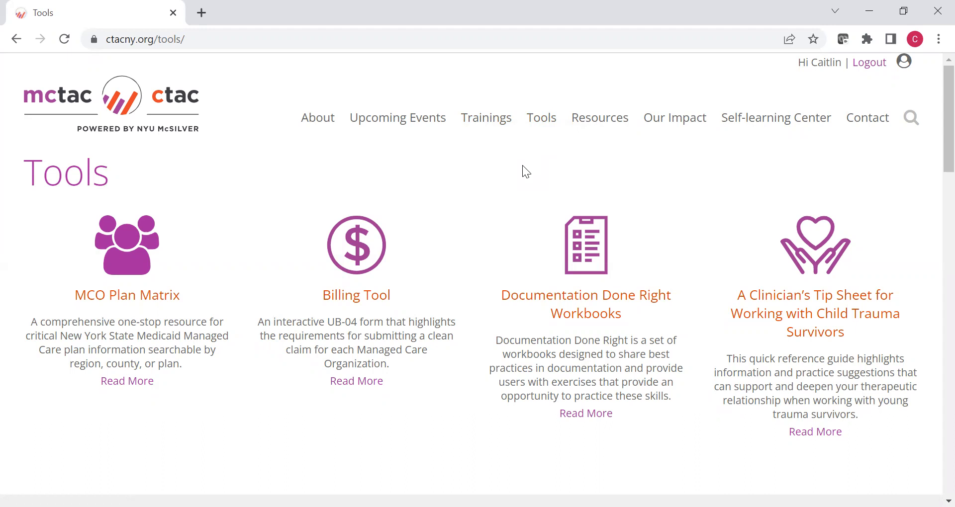
mouse_move(365, 316)
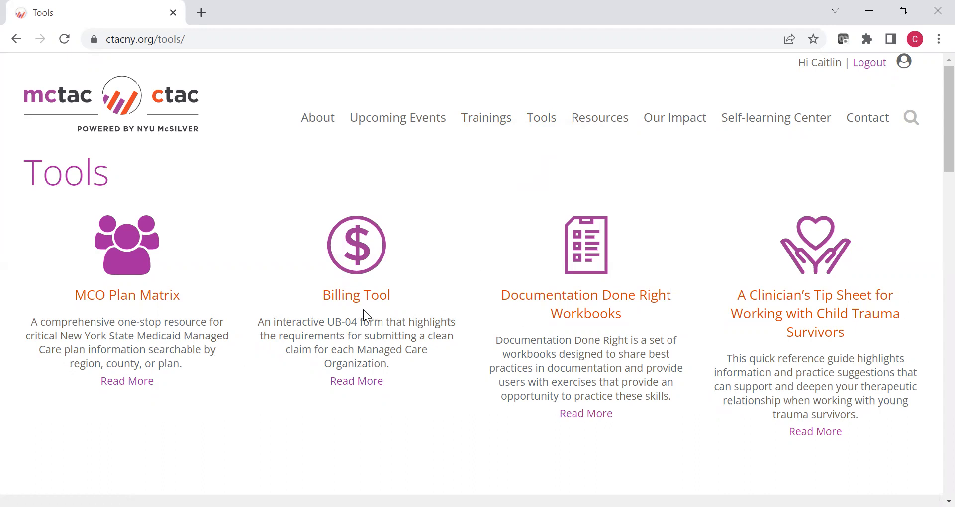
scroll("down", 3)
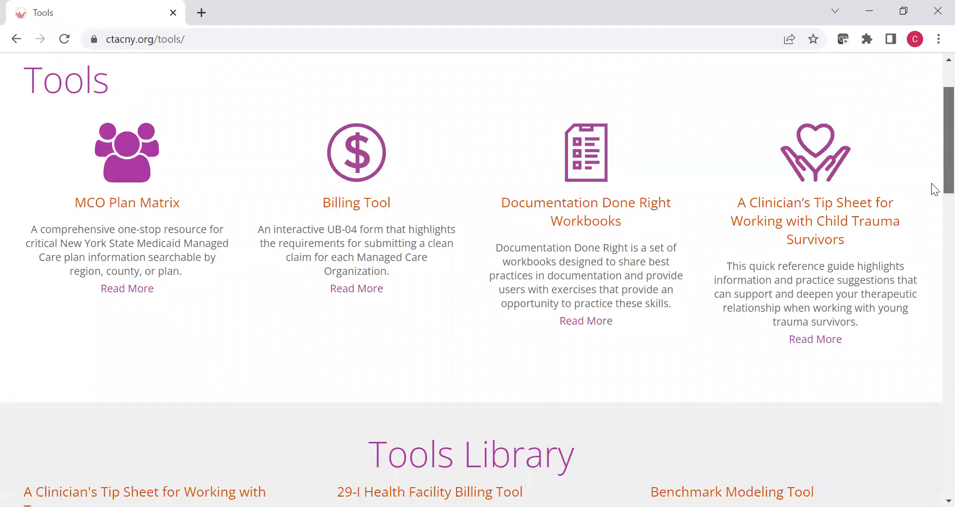
scroll("down", 3)
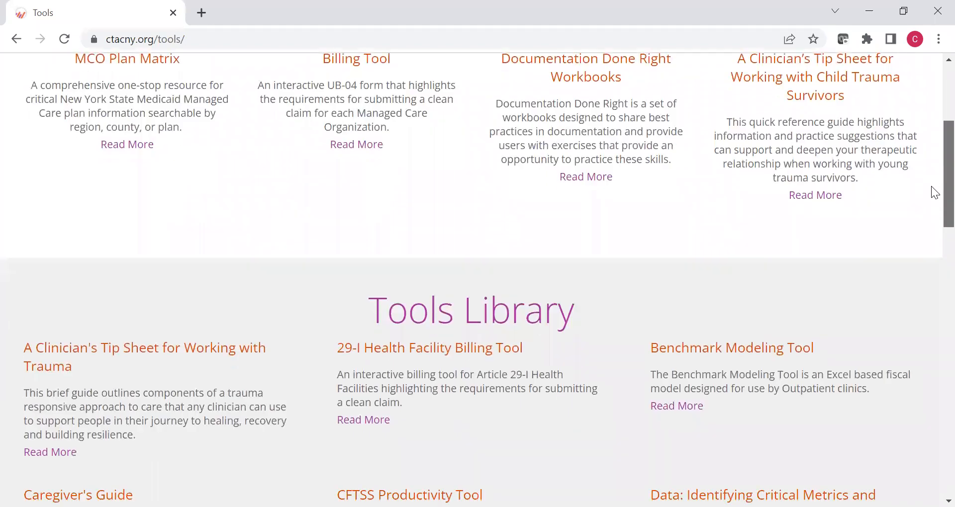
scroll("down", 3)
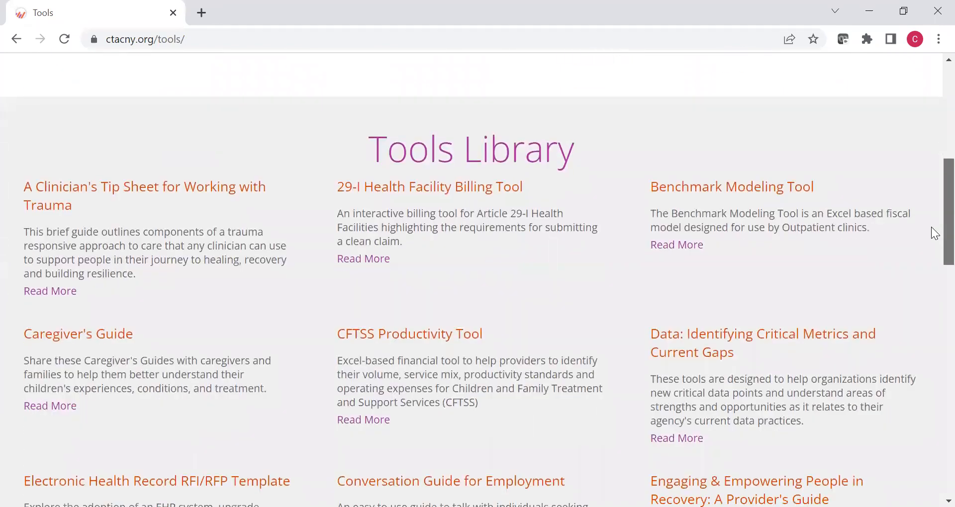
scroll("down", 3)
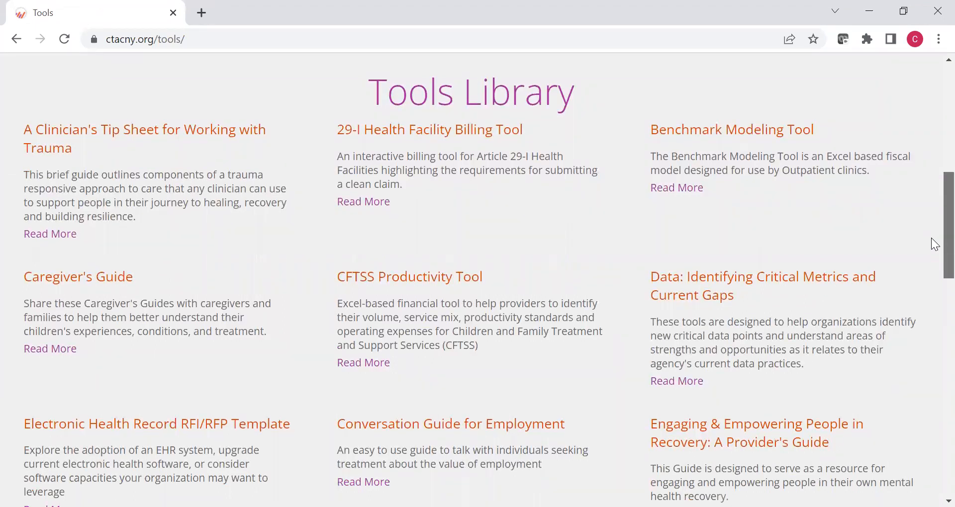
scroll("down", 3)
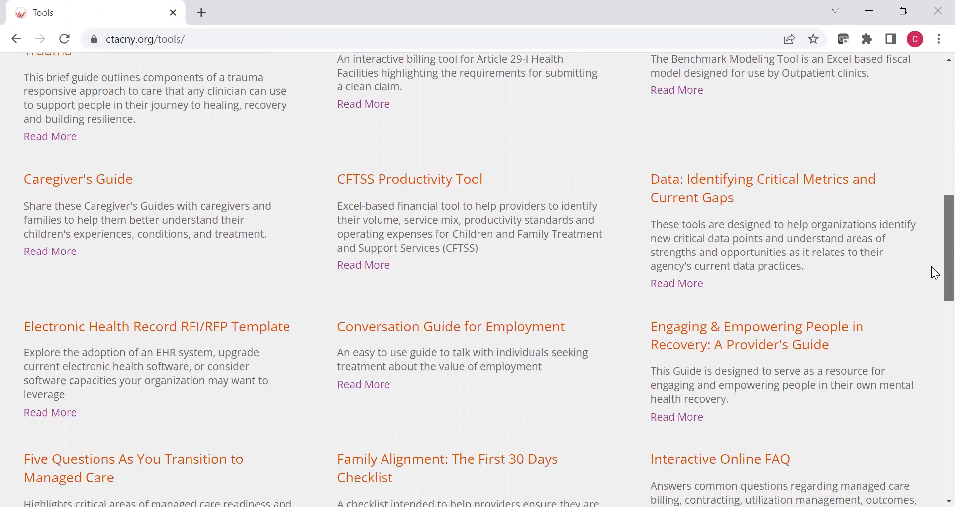
scroll("down", 3)
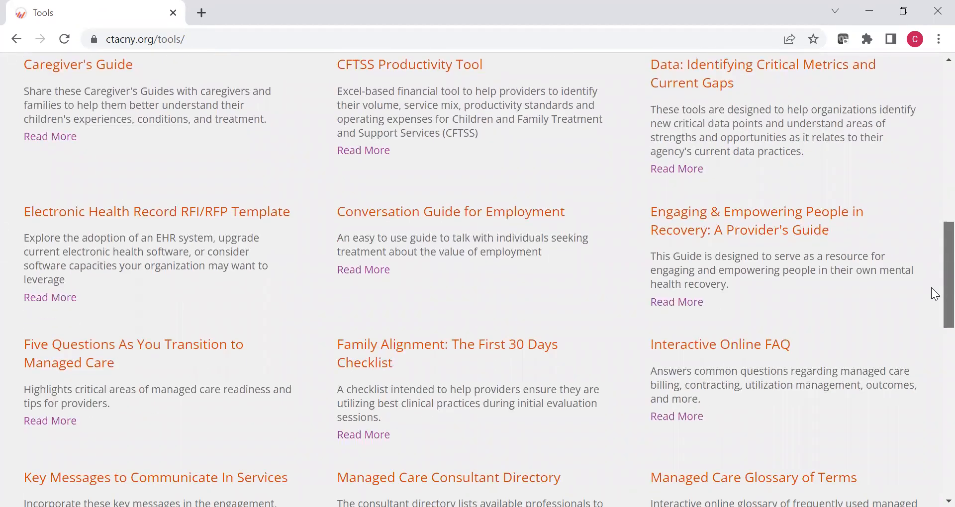
scroll("down", 3)
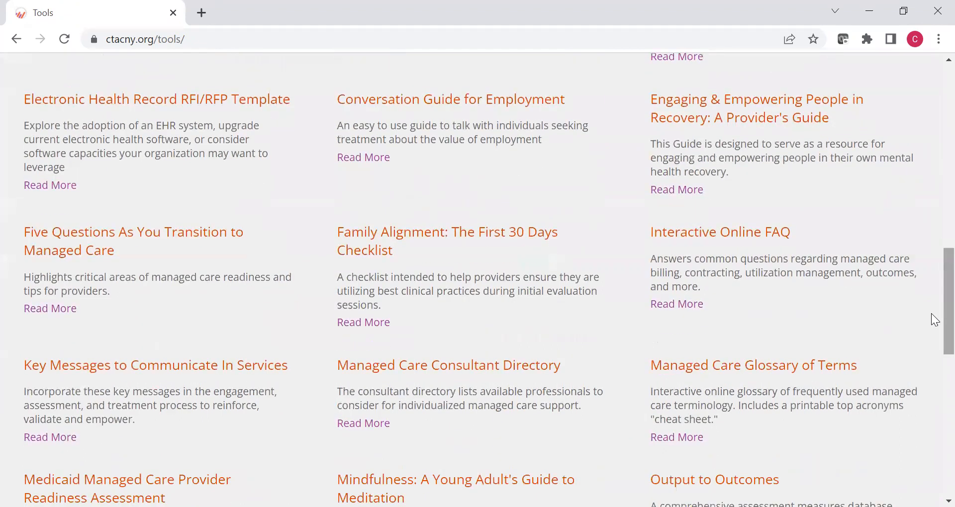
scroll("down", 3)
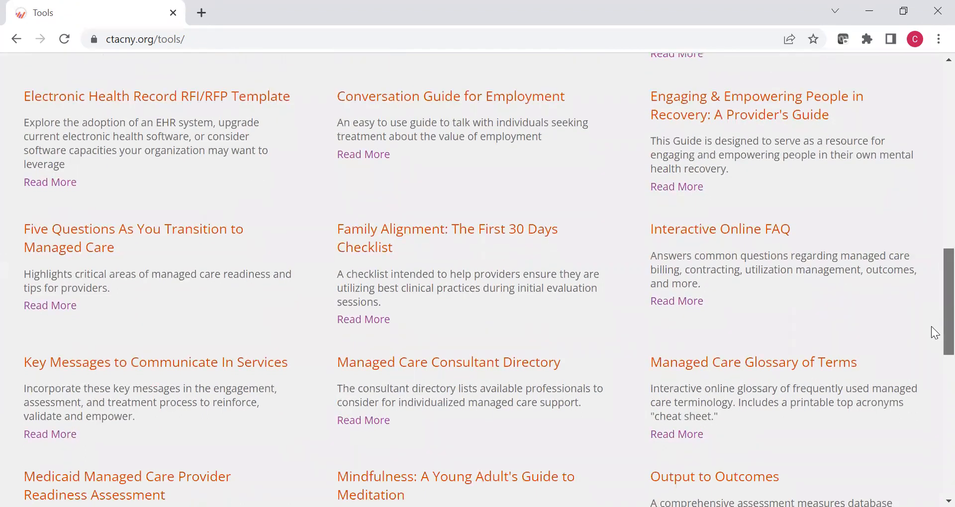
scroll("down", 3)
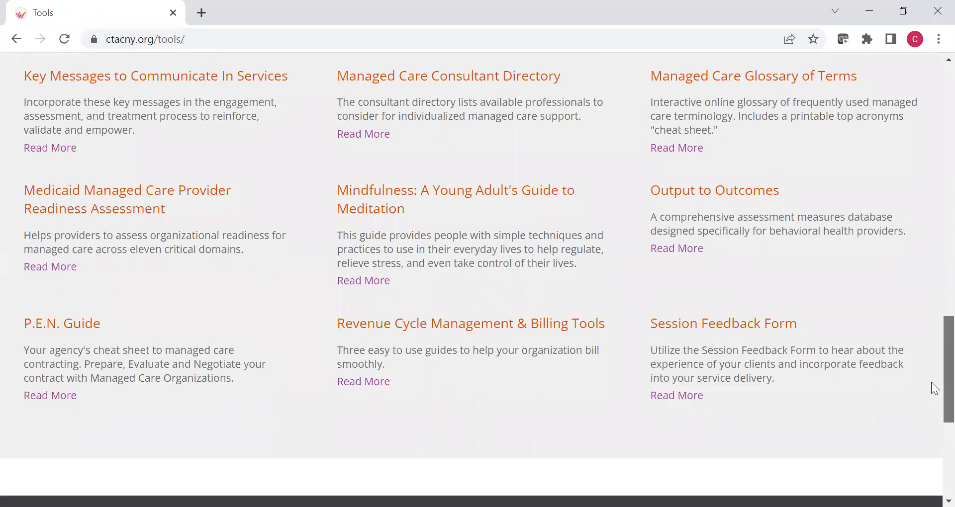
scroll("up", 3)
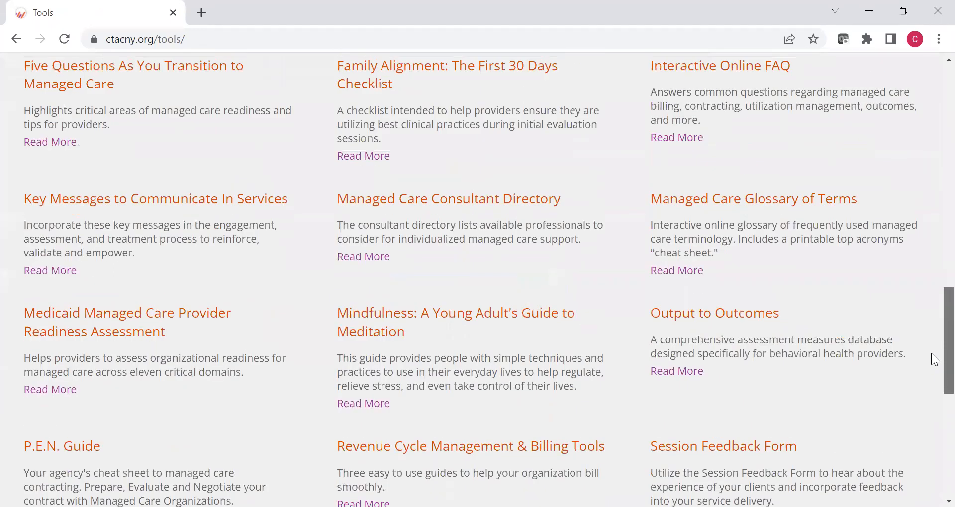
scroll("down", 3)
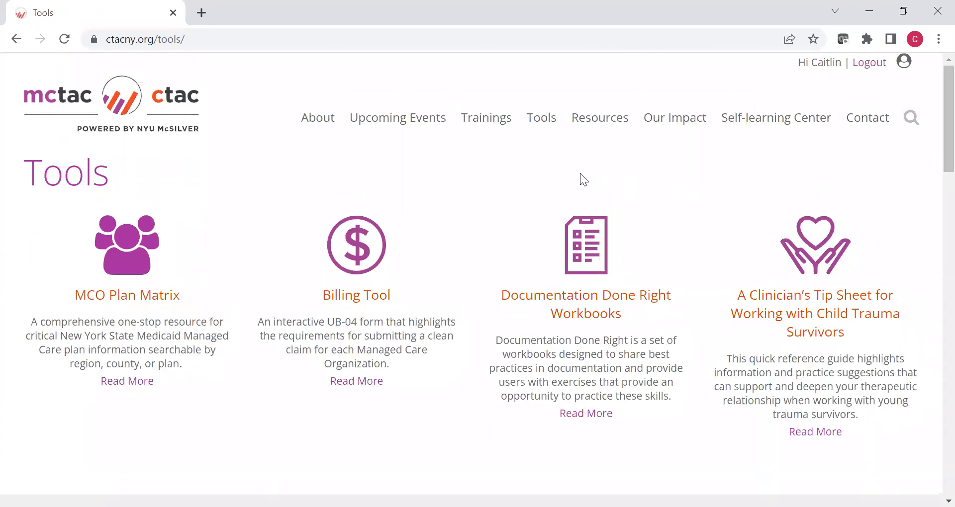
mouse_move(558, 180)
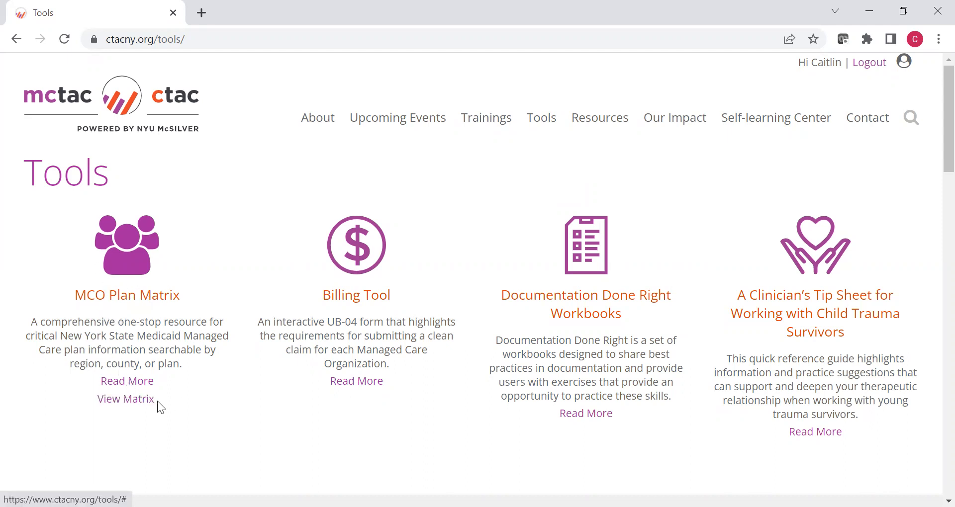
Open the MCO Plan Matrix in a new tab and scroll to the Finger Lakes region summary
left_click(125, 399)
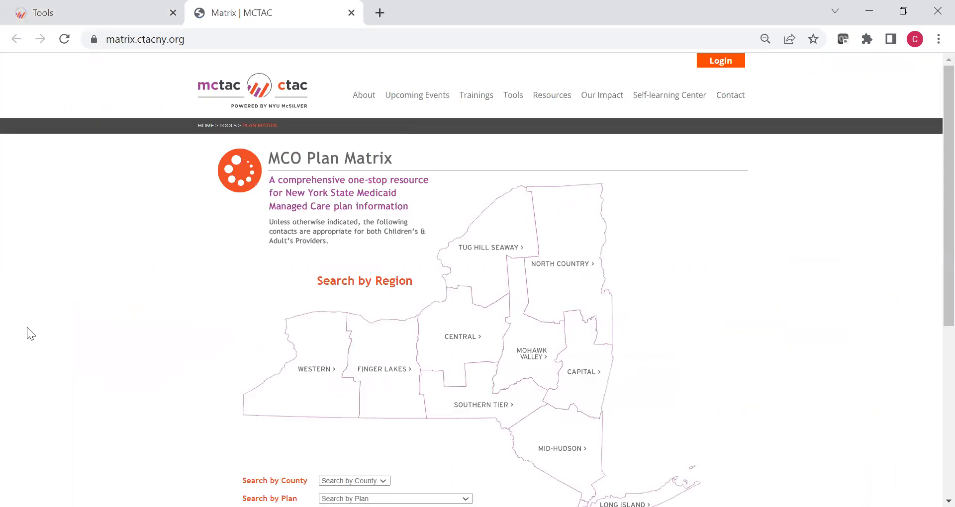
scroll("down", 3)
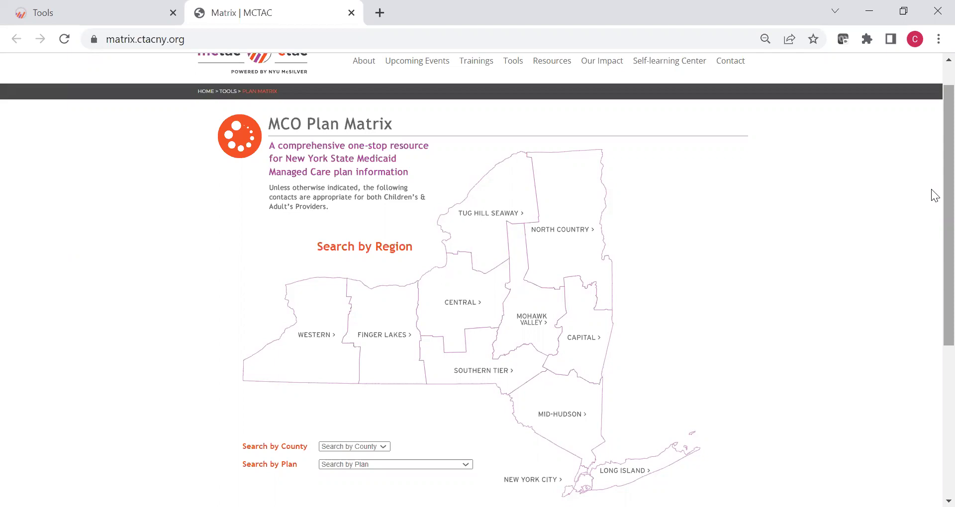
scroll("down", 3)
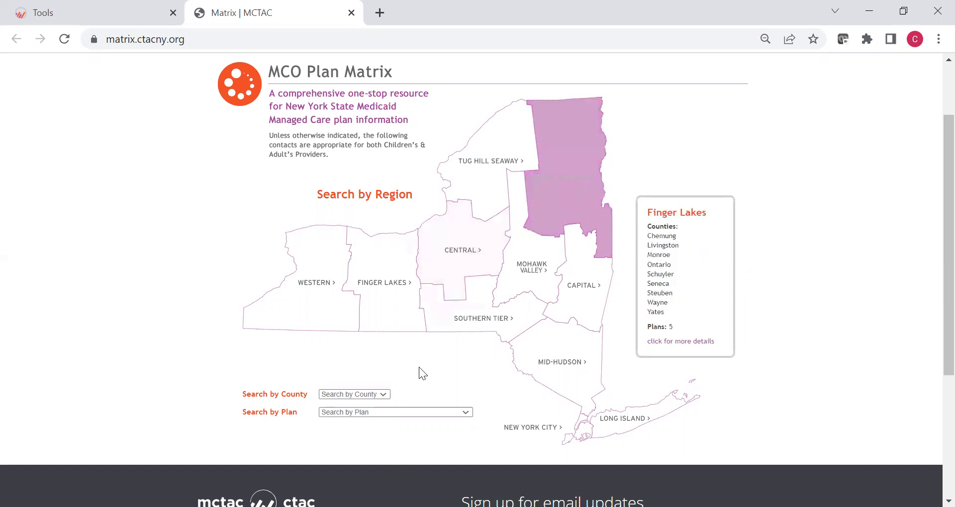
Choose Fidelis Care New York from the plan search dropdown
left_click(353, 394)
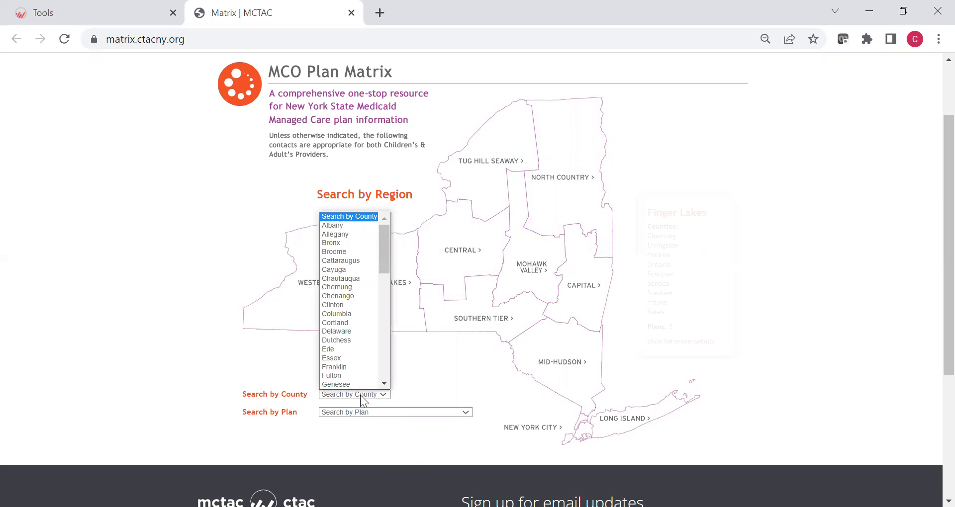
mouse_move(346, 305)
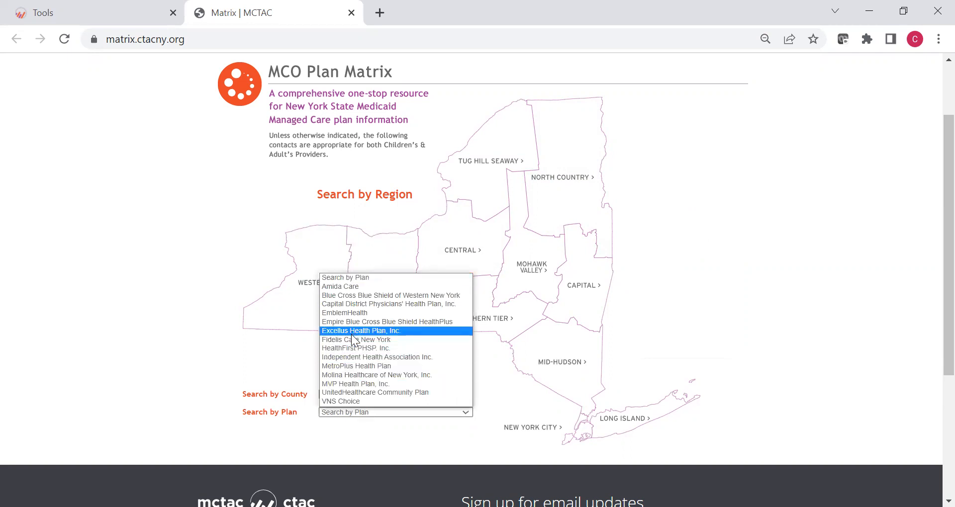
left_click(355, 339)
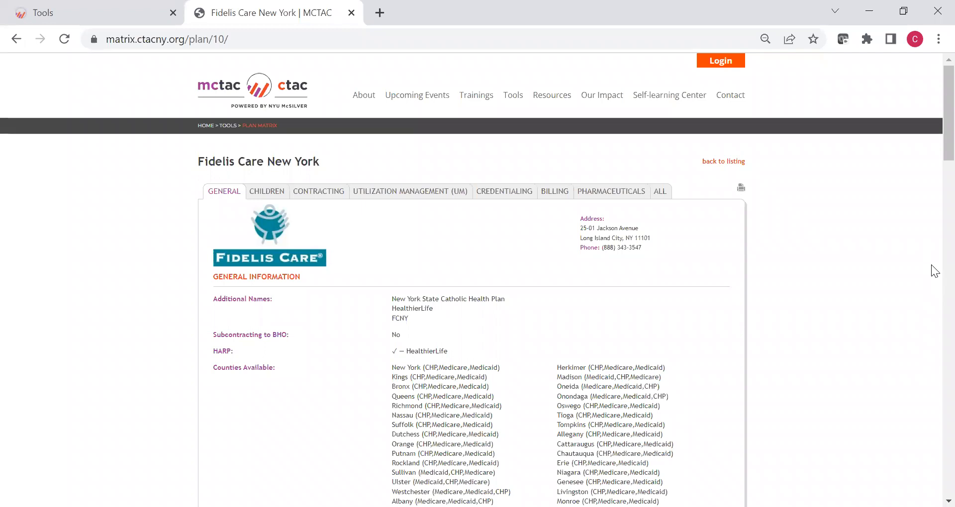
mouse_move(372, 323)
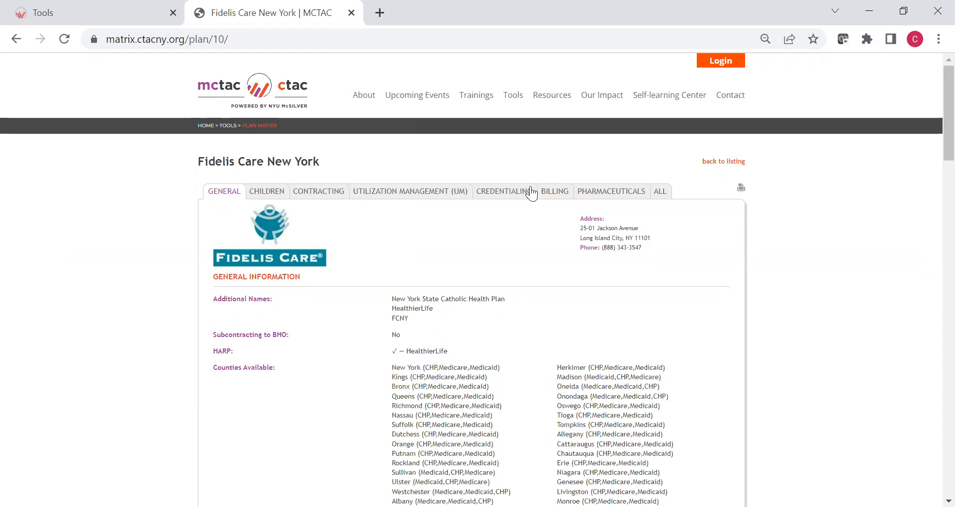
mouse_move(675, 199)
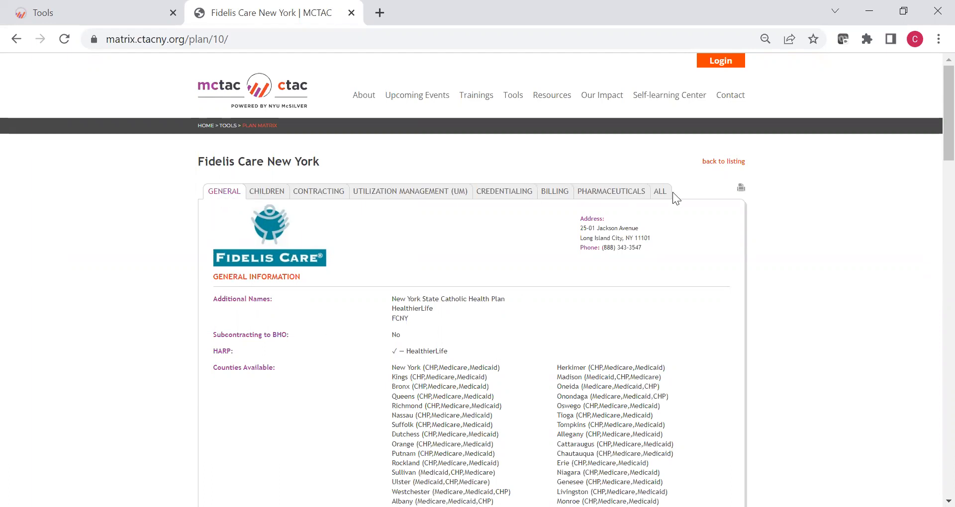
Expand all General sections for Fidelis Care New York and scroll through counties and contacts
left_click(659, 191)
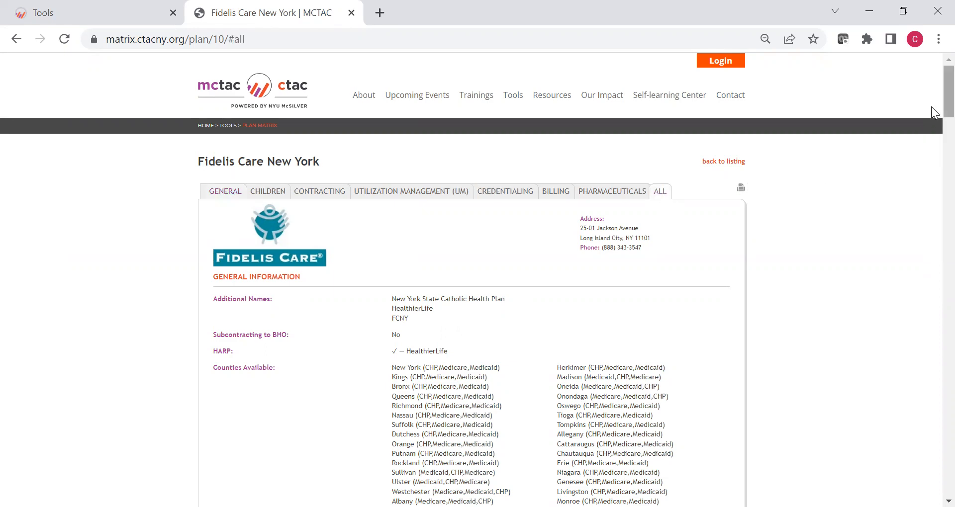
scroll("down", 3)
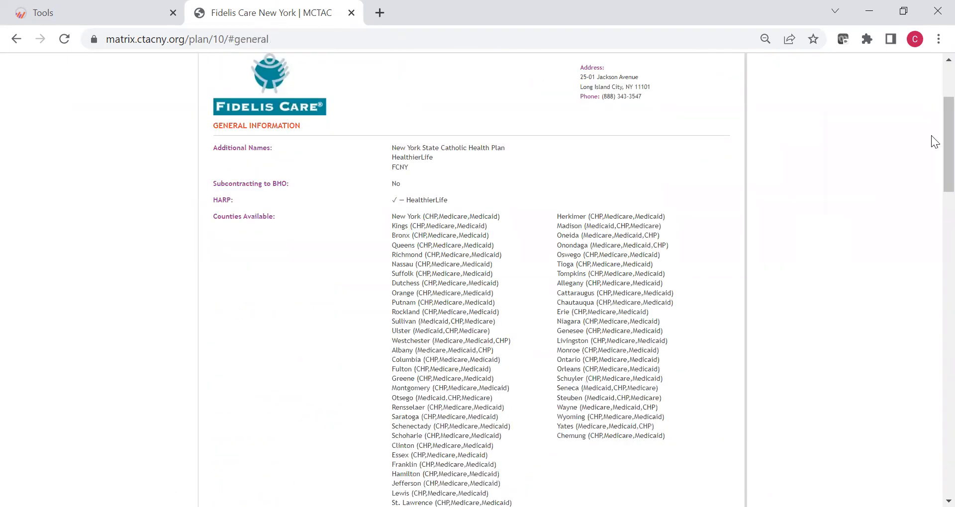
scroll("up", 3)
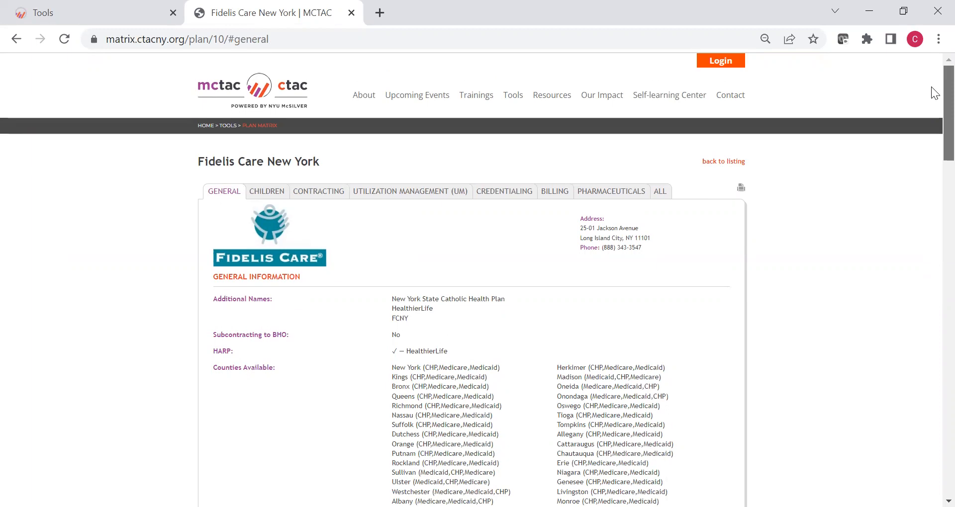
scroll("down", 3)
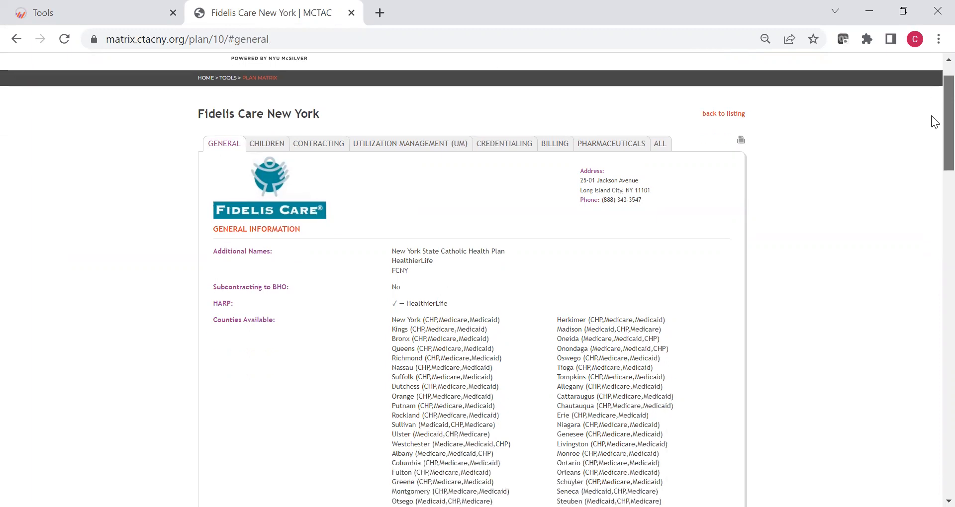
scroll("down", 3)
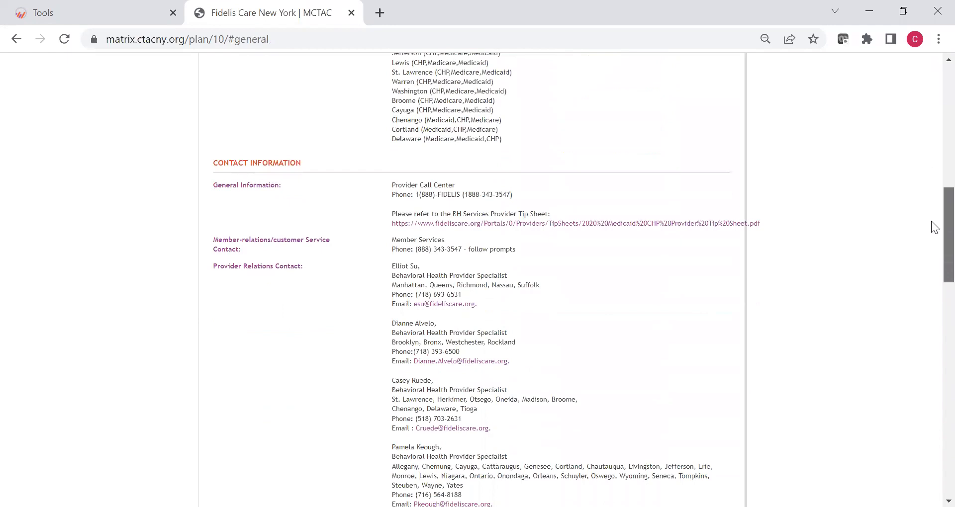
scroll("down", 3)
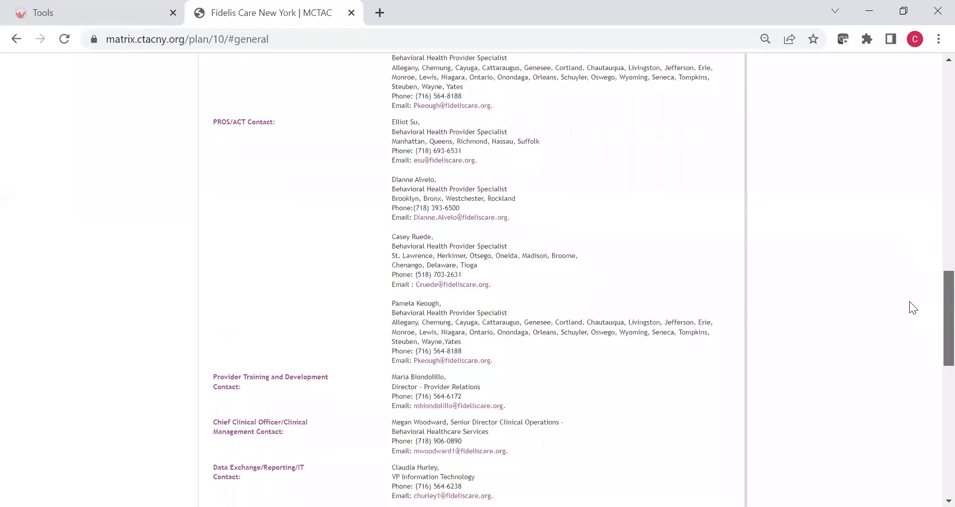
scroll("down", 3)
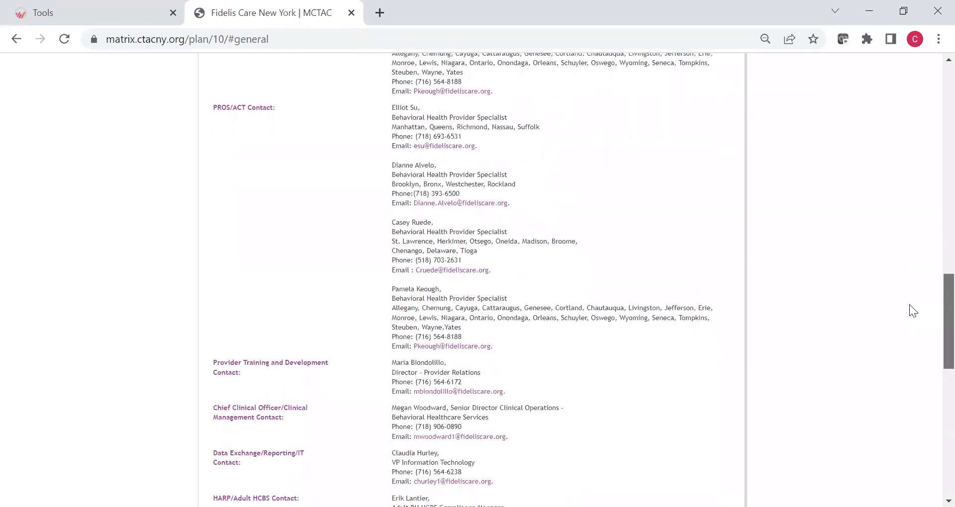
scroll("down", 3)
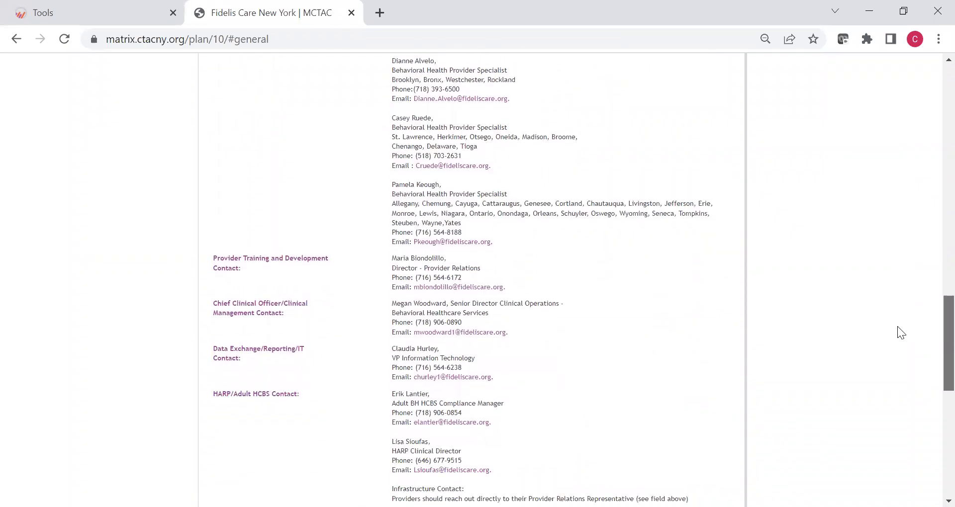
scroll("down", 3)
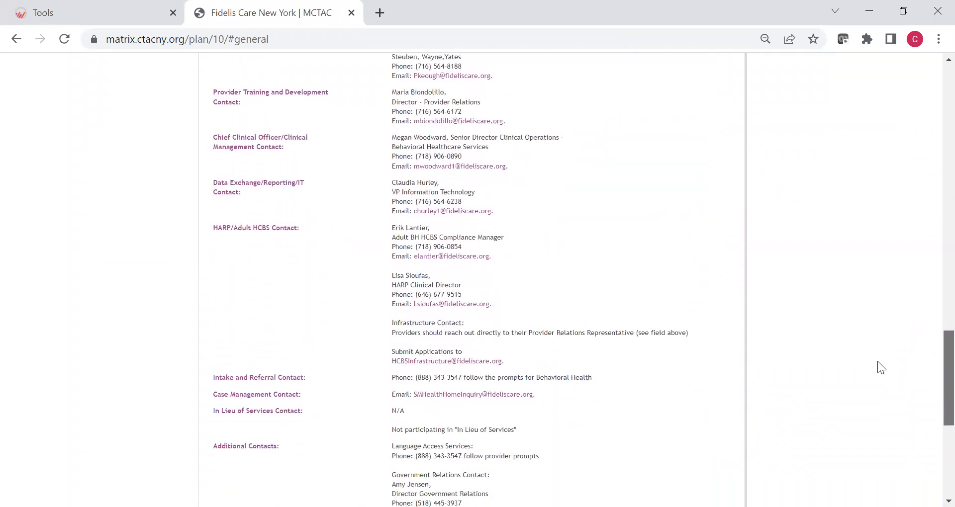
scroll("down", 3)
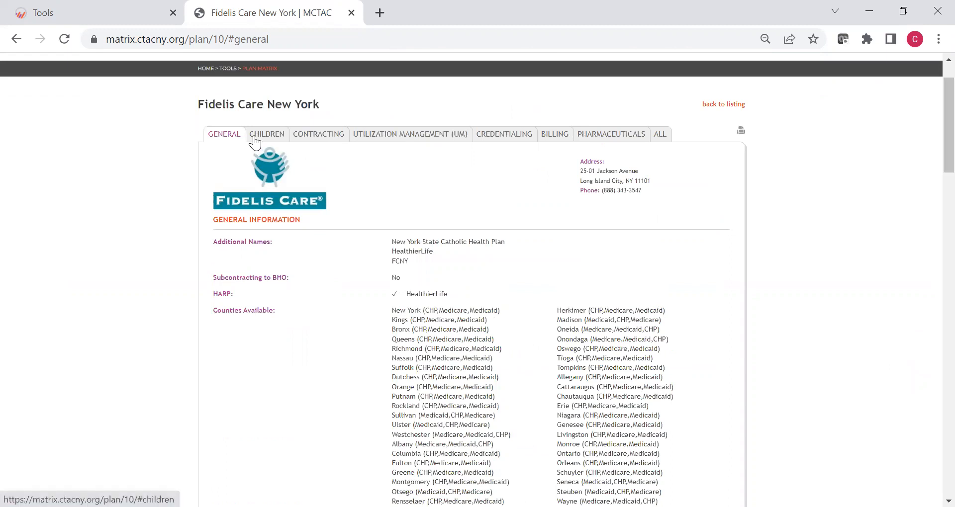
Switch to the CHILDREN tab and scroll through children's care and HCBS contacts
left_click(266, 134)
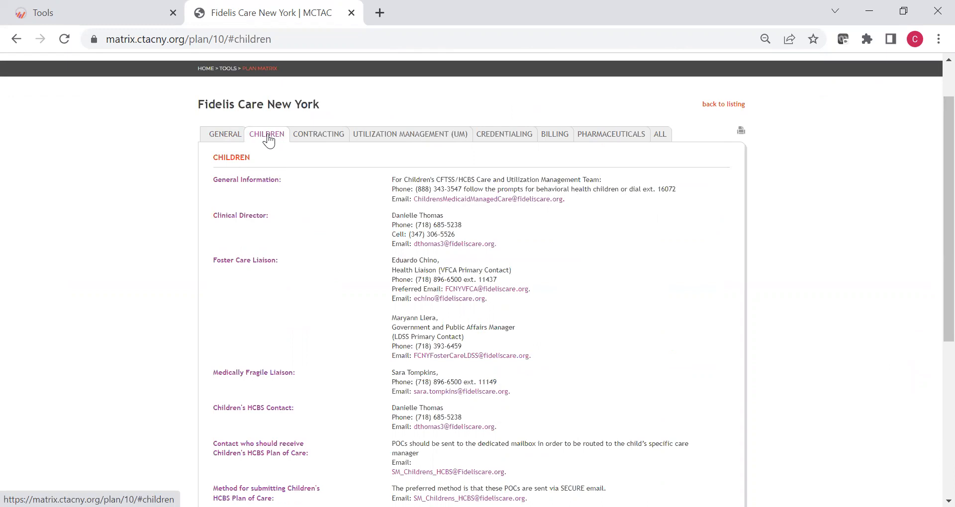
scroll("down", 3)
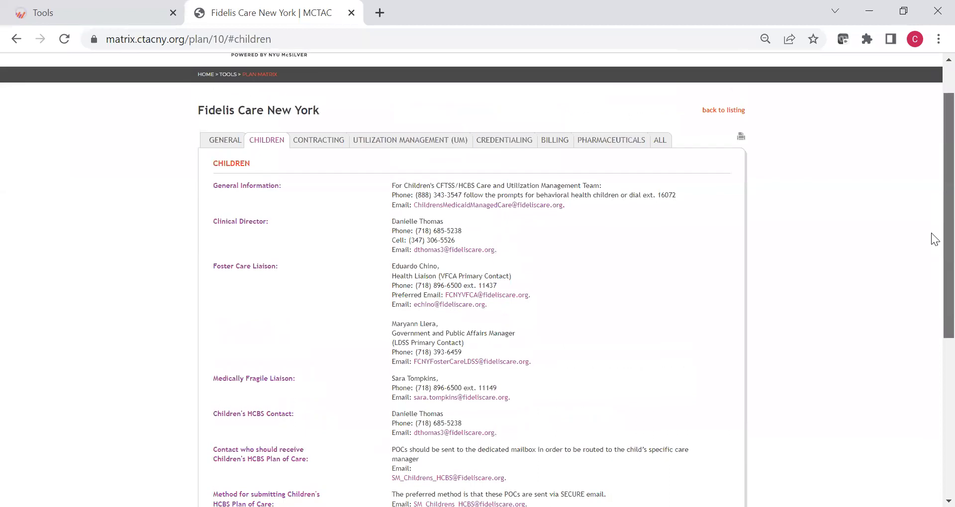
mouse_move(318, 141)
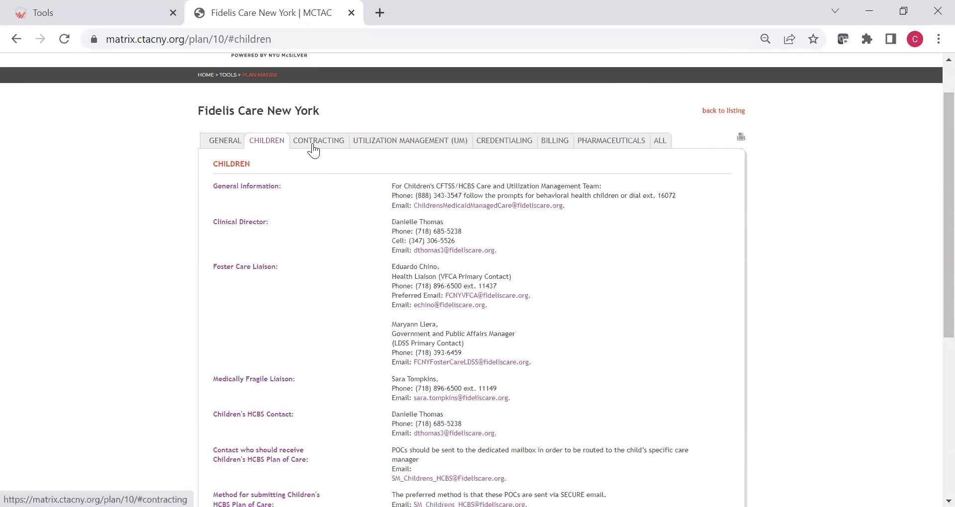
mouse_move(385, 149)
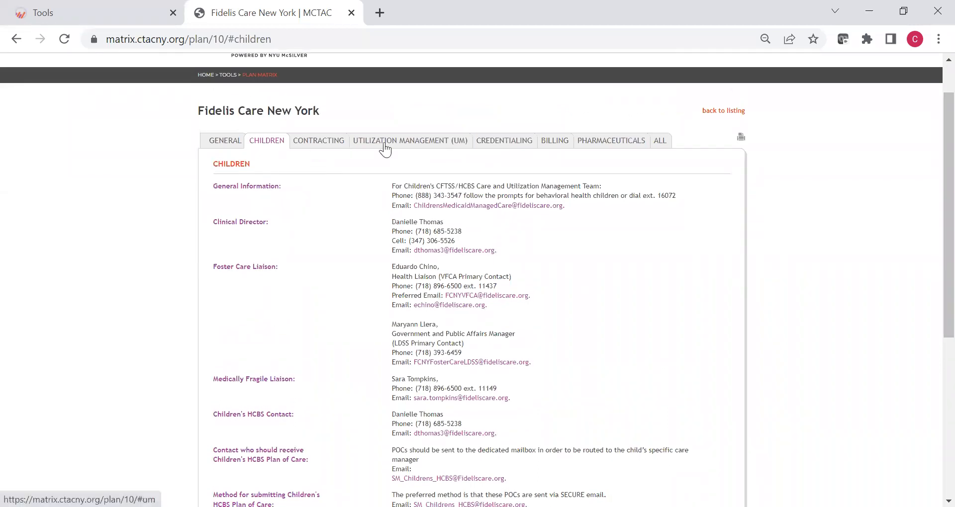
Switch to the Utilization Management tab and scroll down to the preauthorization links and provider manual
left_click(410, 141)
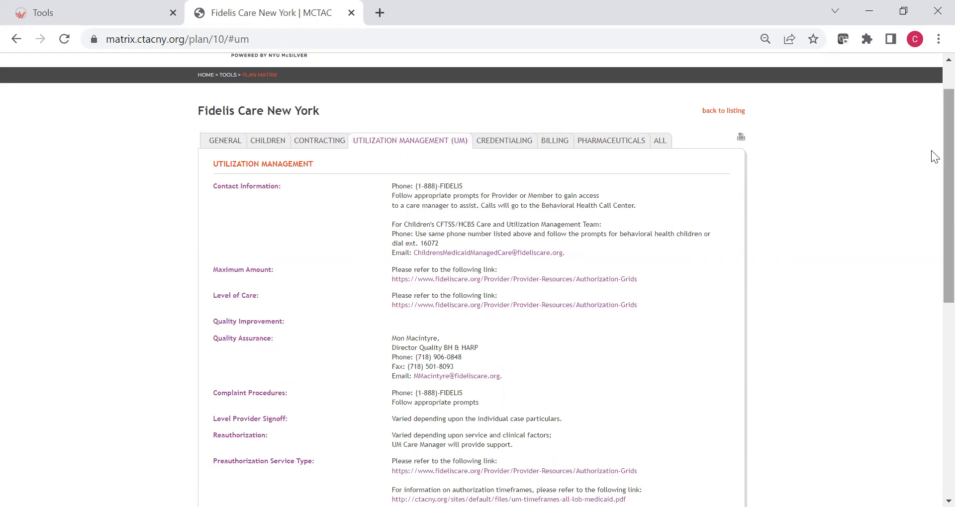
scroll("down", 3)
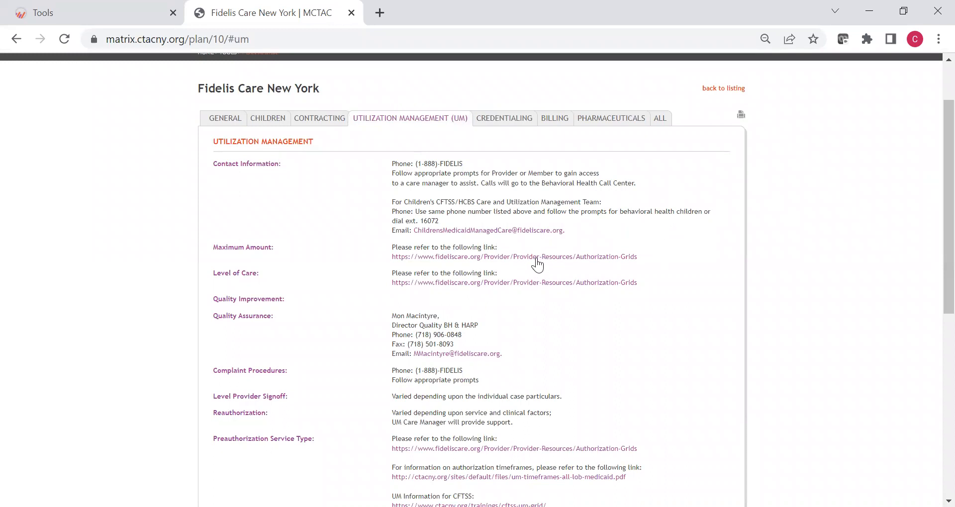
mouse_move(935, 230)
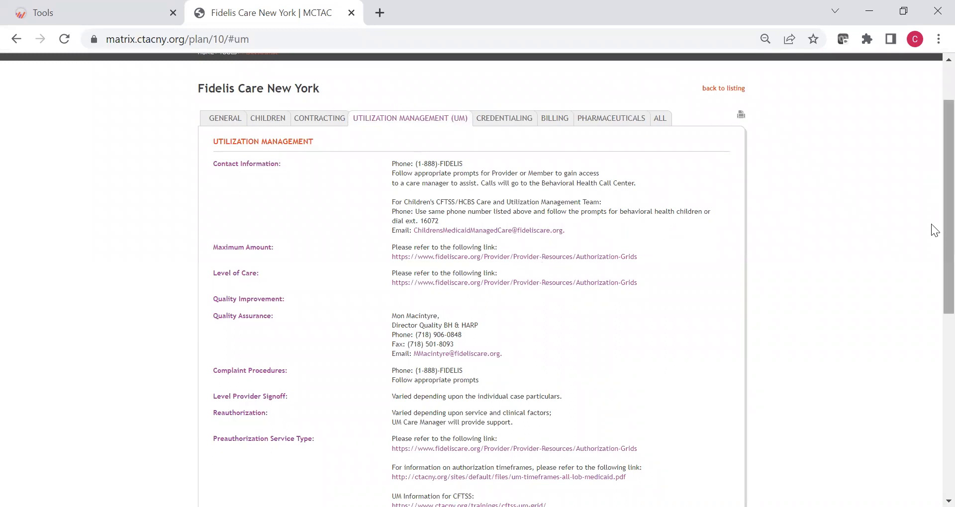
scroll("down", 3)
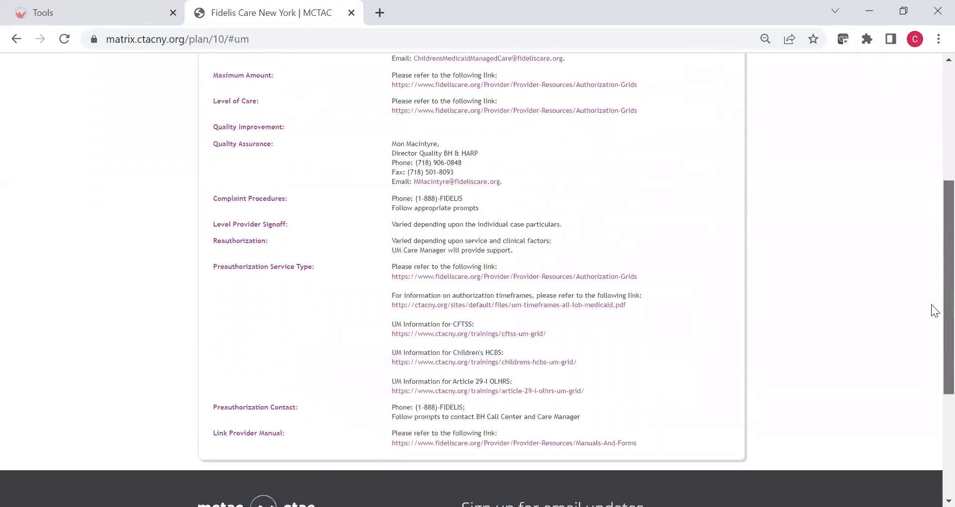
scroll("down", 3)
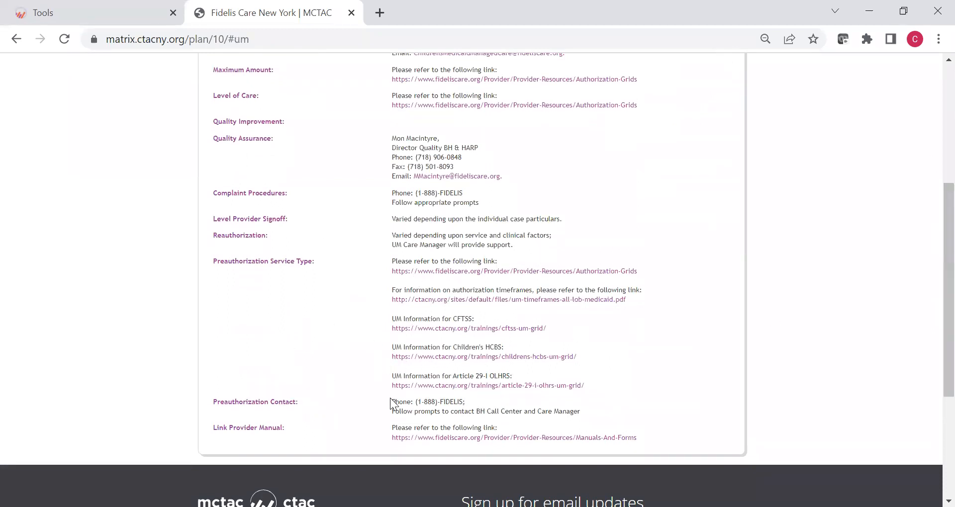
mouse_move(701, 307)
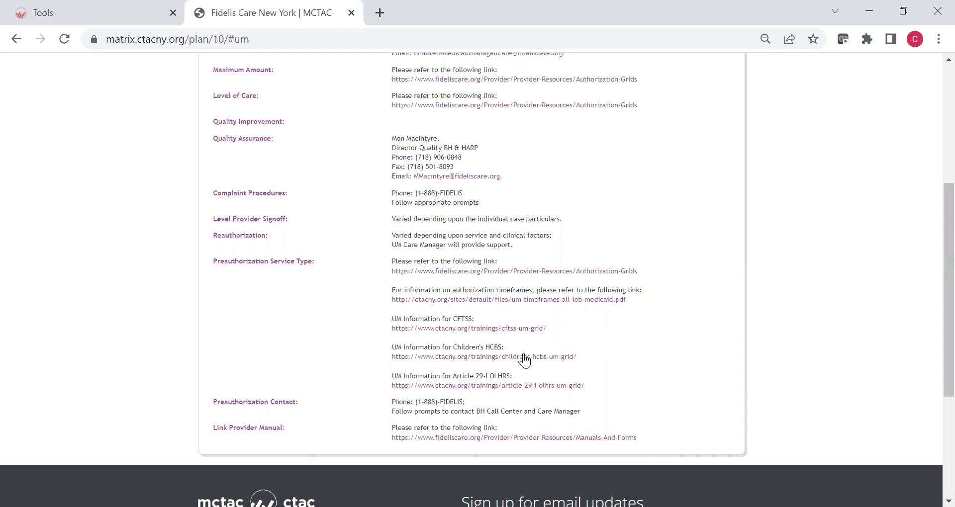
left_click(469, 328)
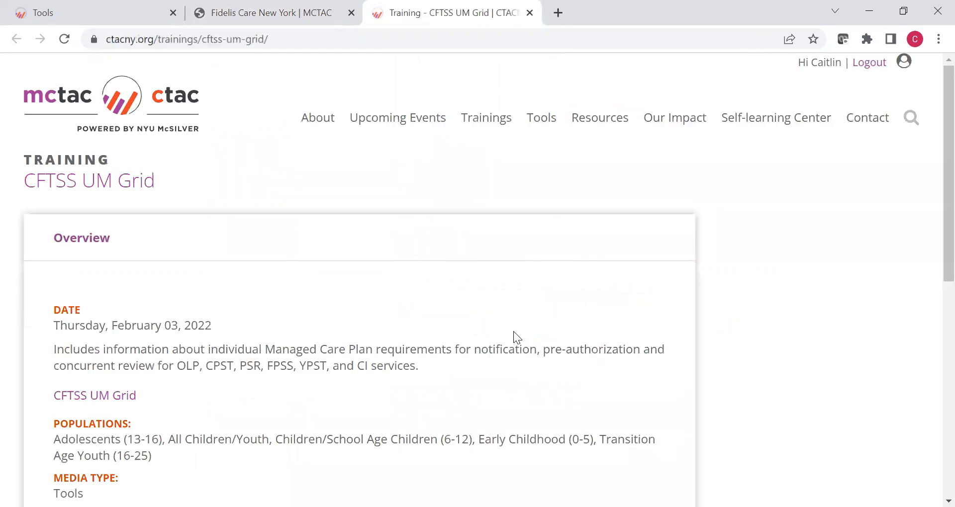
left_click(94, 395)
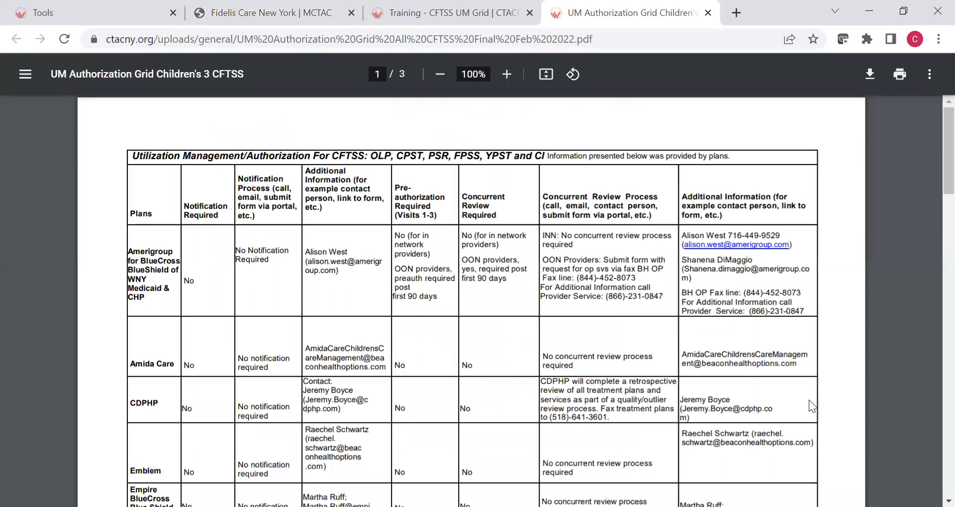
mouse_move(109, 177)
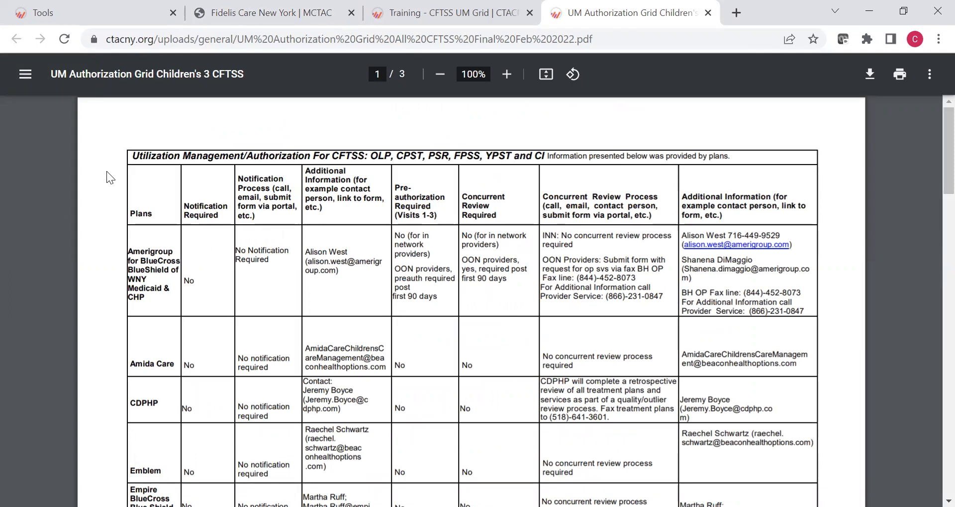
mouse_move(935, 179)
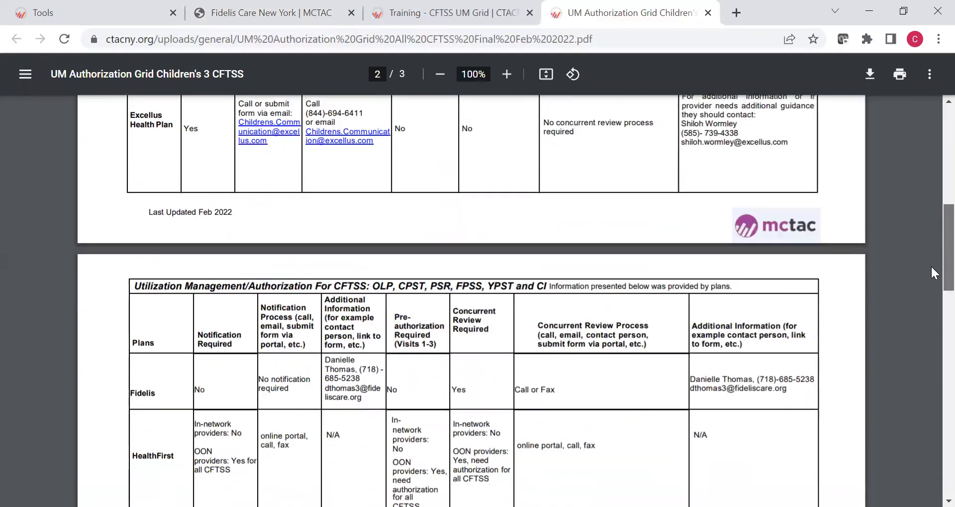
scroll("down", 3)
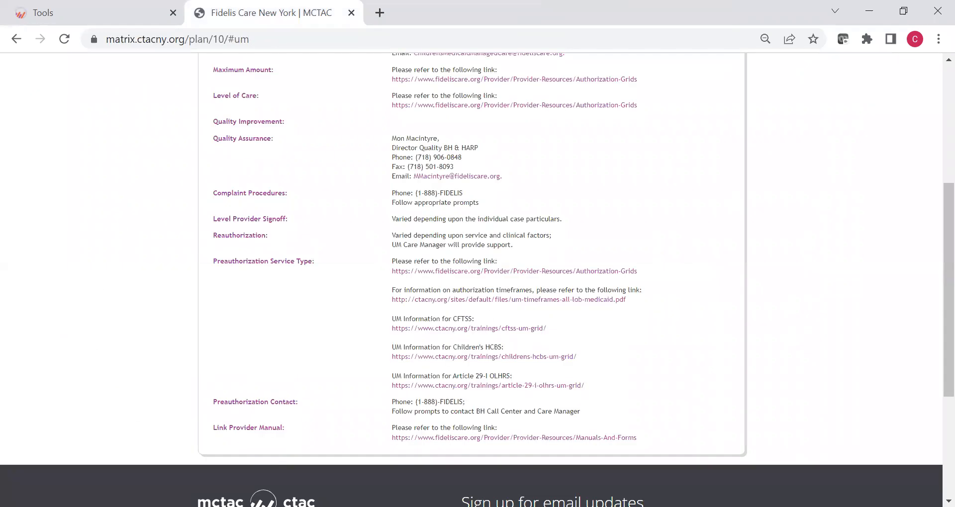
Go back to the Plan Matrix home region map, then close the Matrix tab
scroll("down", 3)
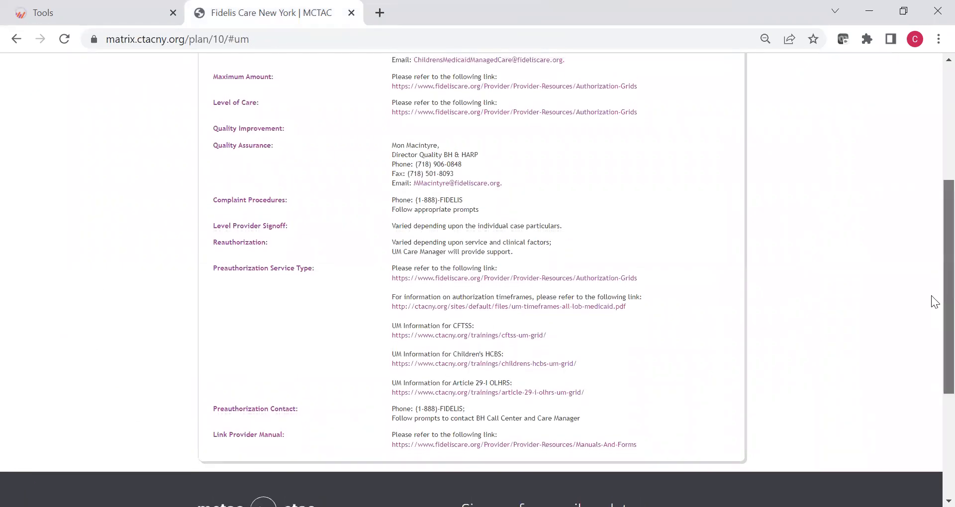
scroll("up", 3)
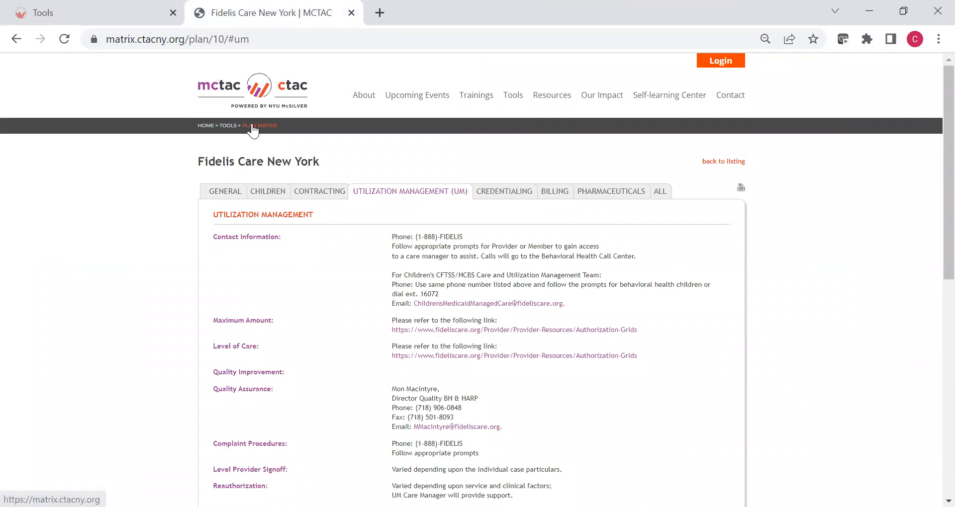
left_click(259, 125)
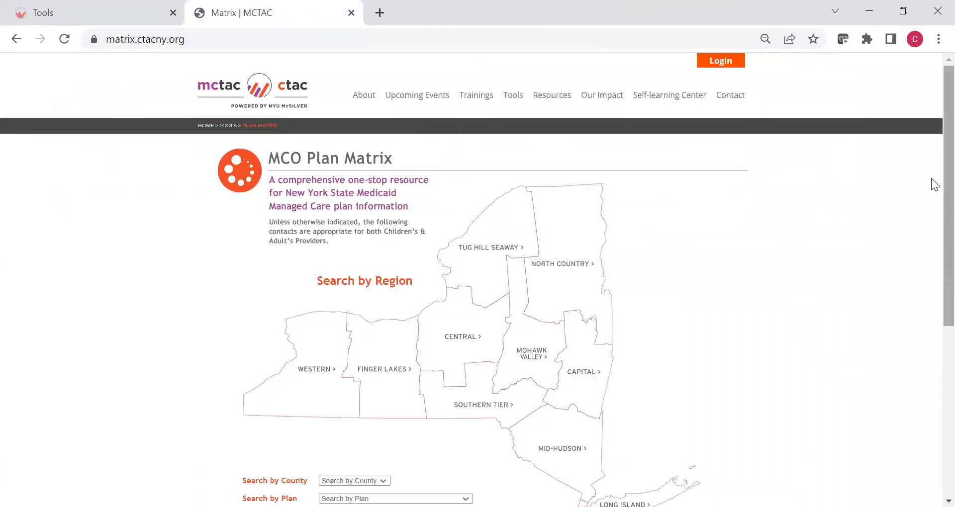
scroll("down", 3)
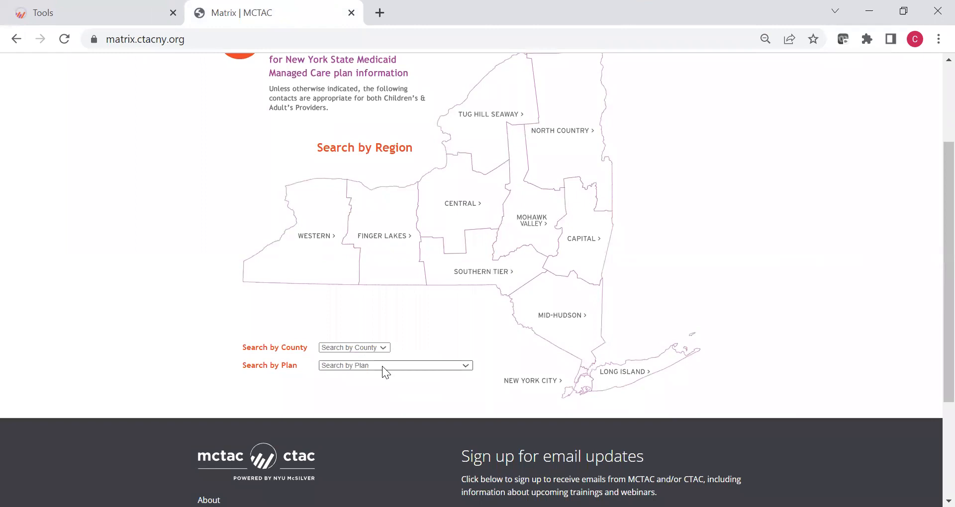
left_click(394, 365)
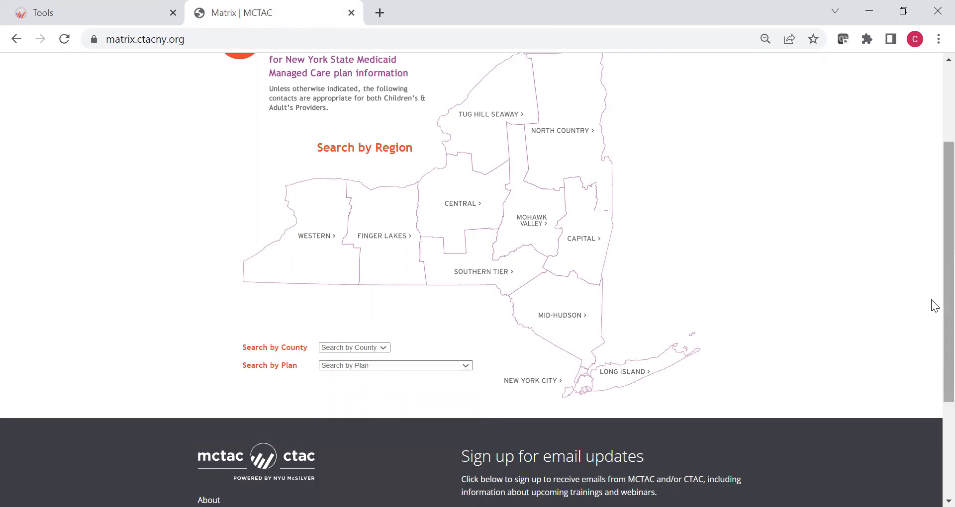
scroll("up", 3)
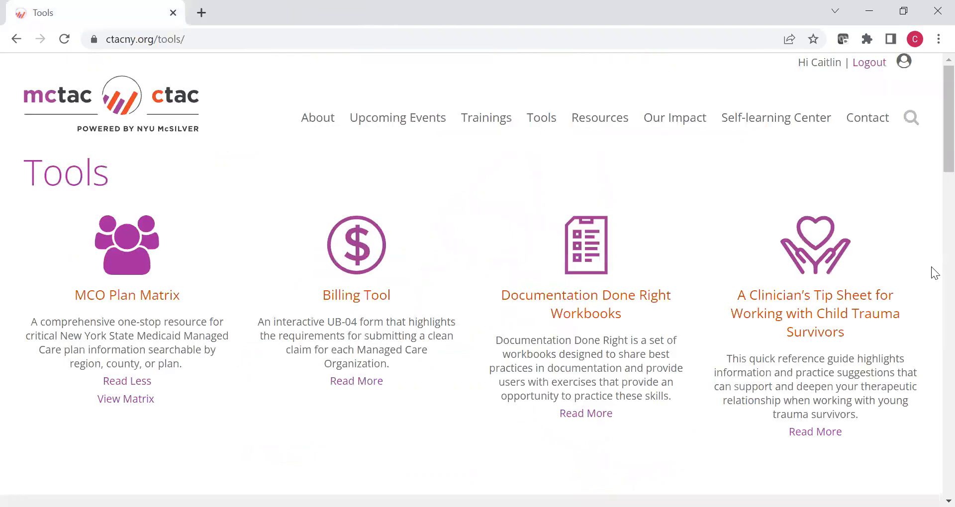
Open the interactive UB-04 Billing Tool and view field 1's Billing Provider Information requirements
scroll("down", 3)
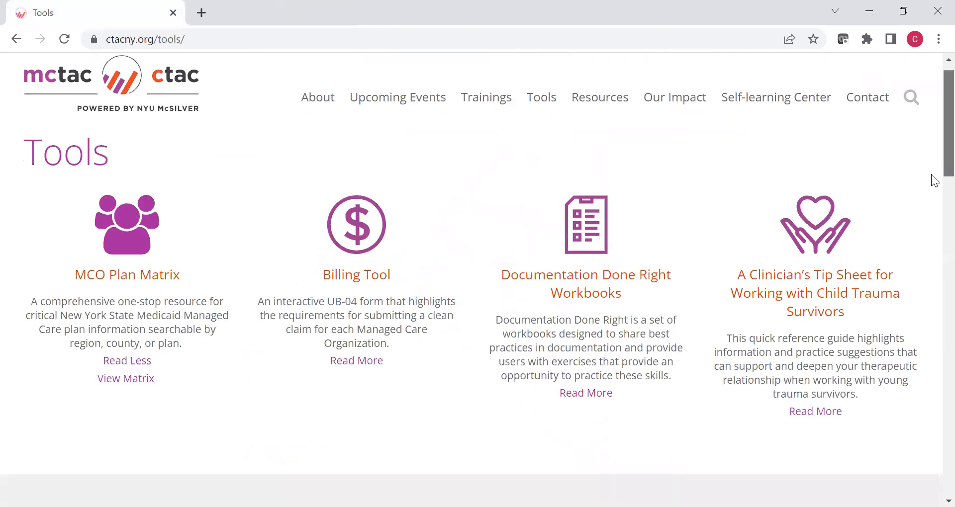
scroll("down", 3)
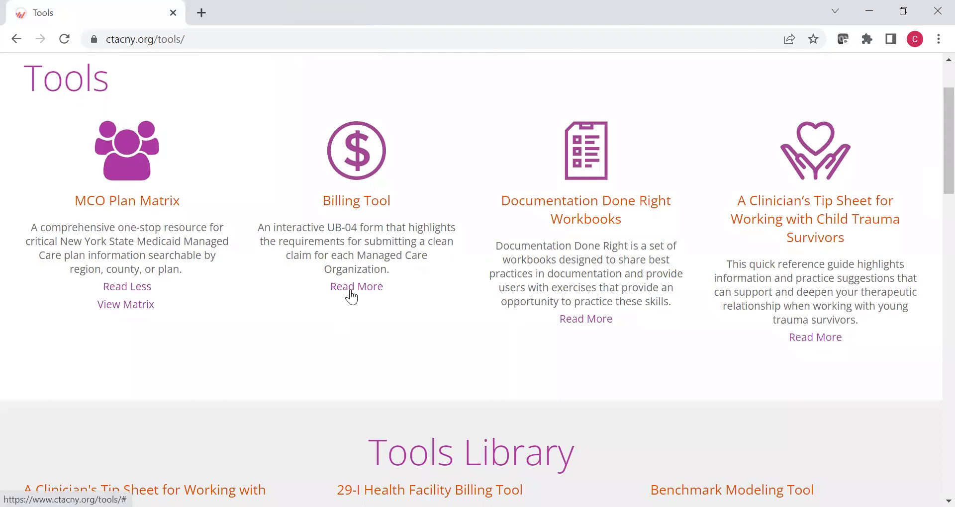
left_click(356, 286)
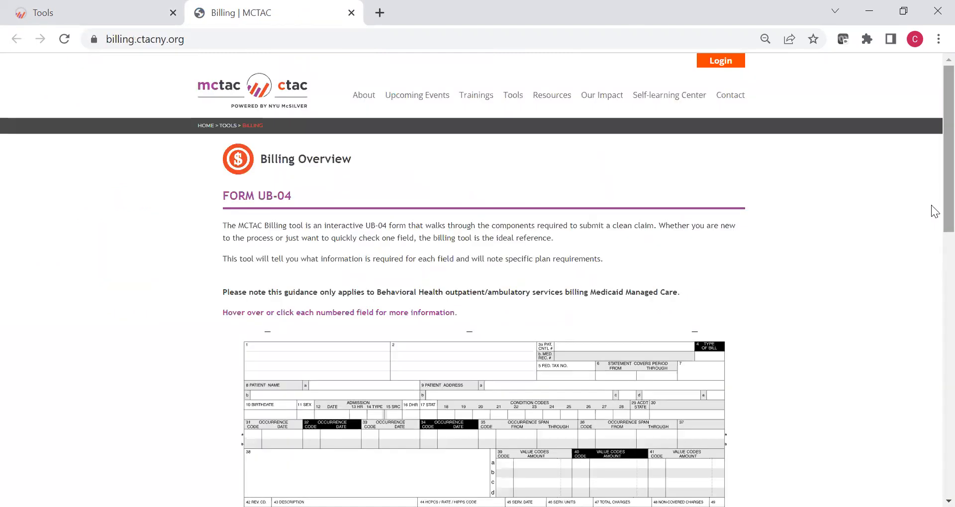
mouse_move(936, 189)
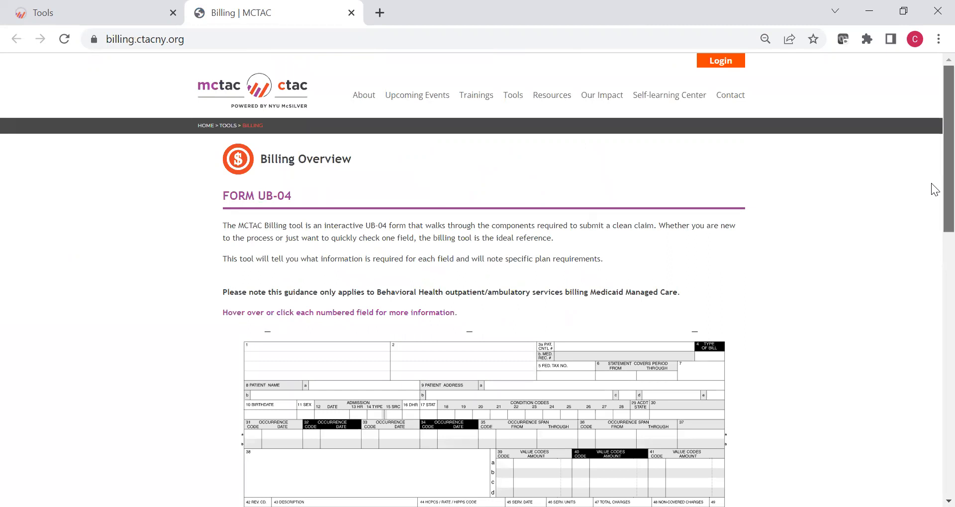
scroll("down", 3)
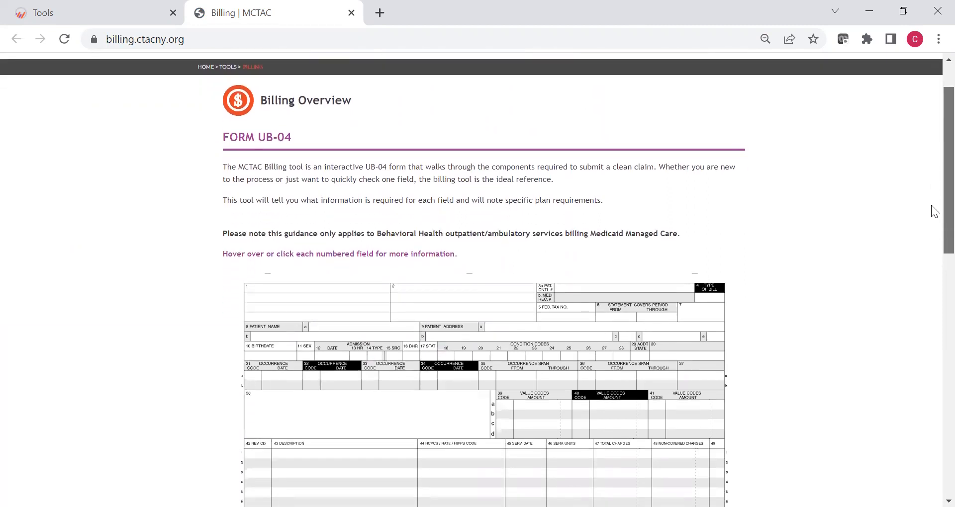
scroll("down", 3)
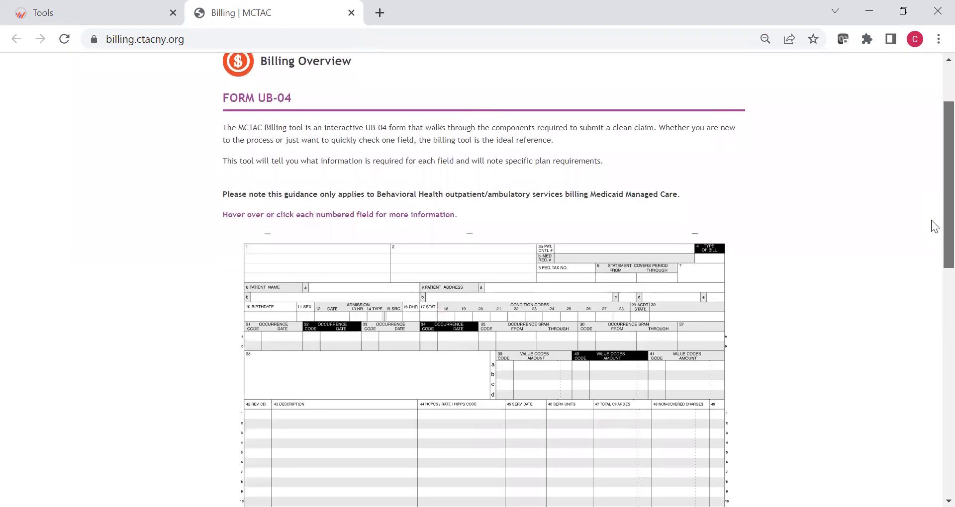
scroll("down", 3)
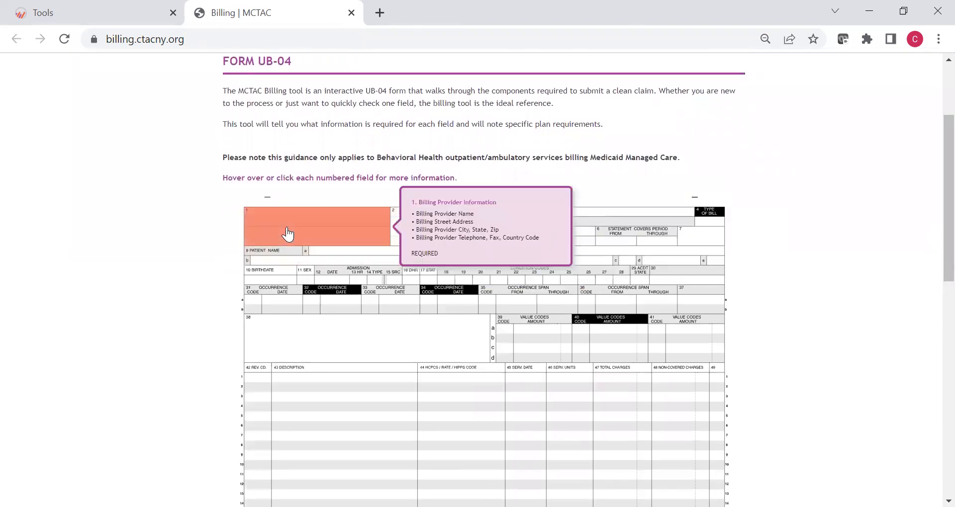
Show field 4 Type of Bill guidance and skim the OMH programs code sequence PDF
left_click(289, 233)
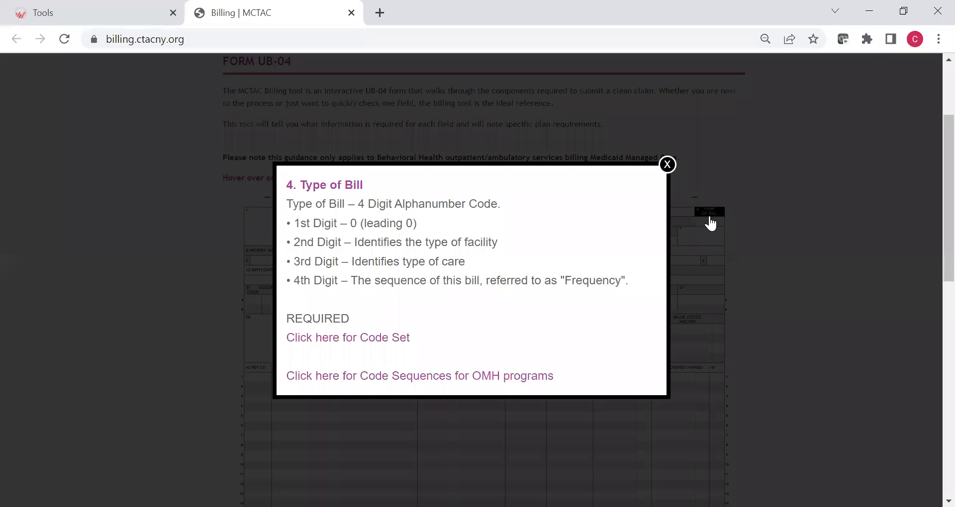
mouse_move(328, 344)
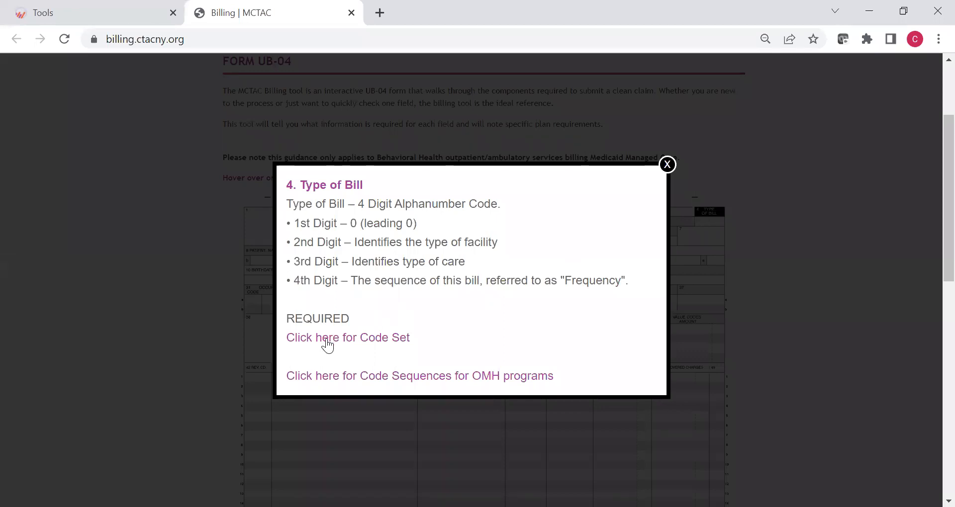
mouse_move(347, 345)
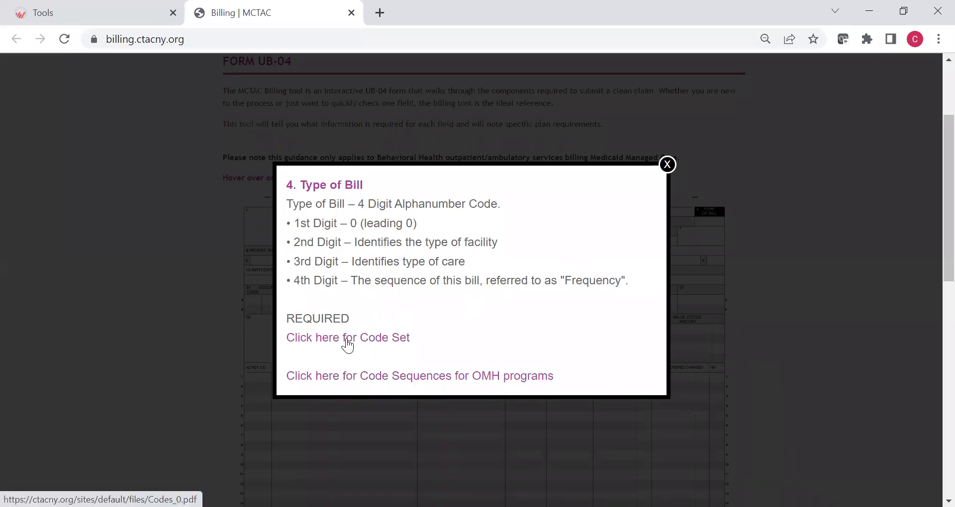
left_click(347, 337)
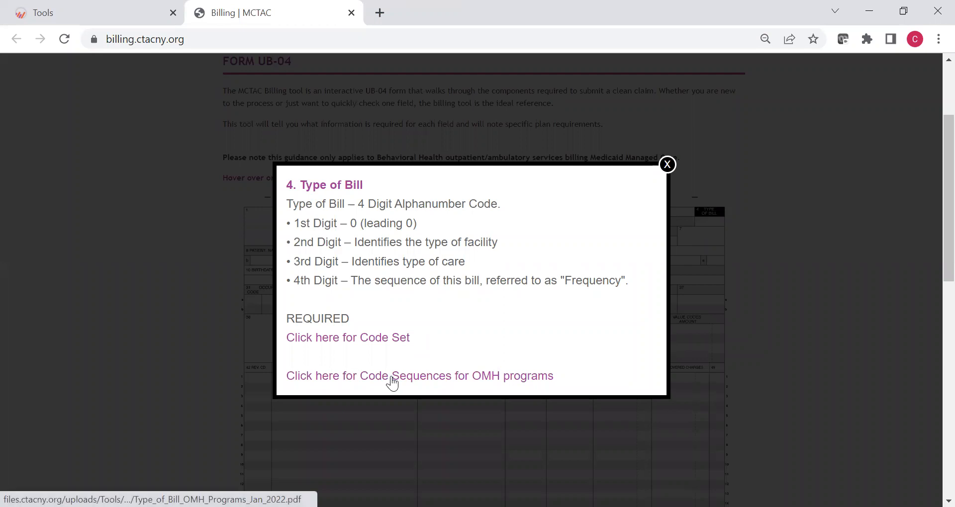
left_click(419, 376)
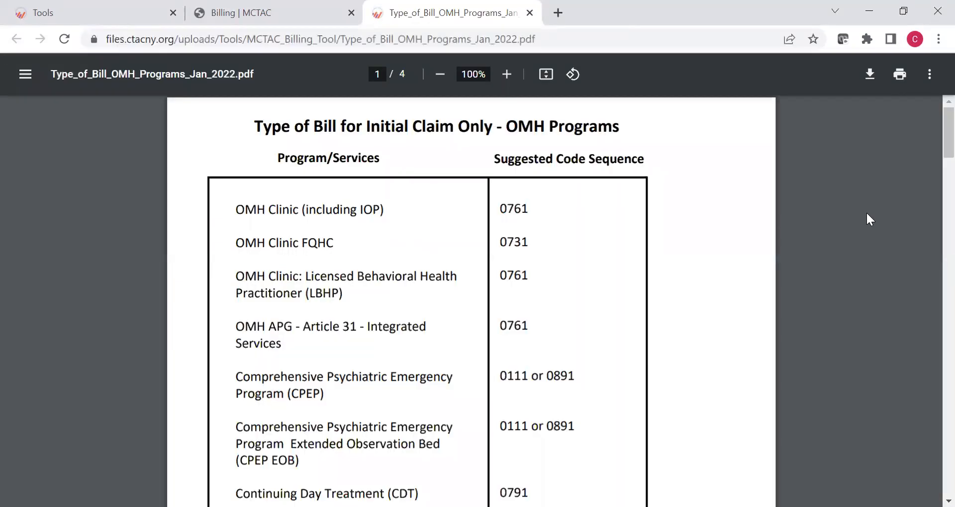
scroll("down", 3)
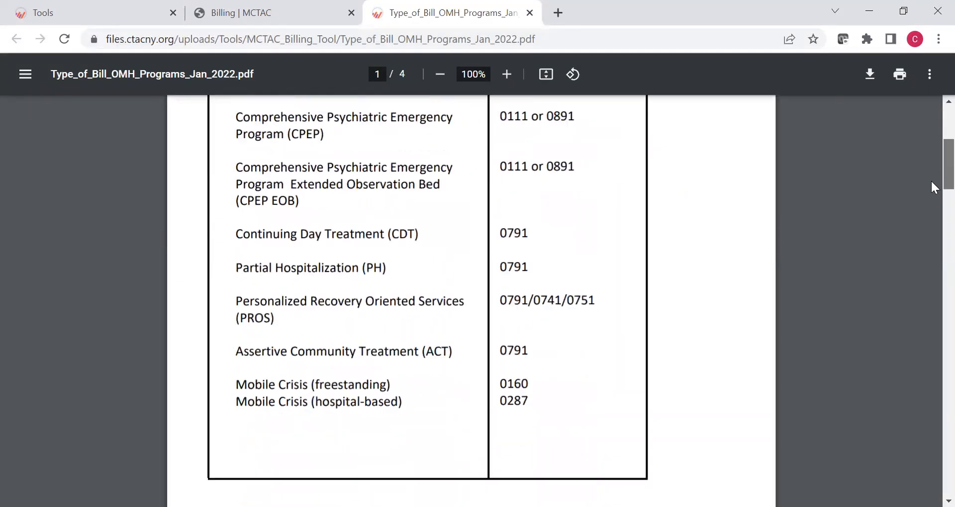
scroll("up", 3)
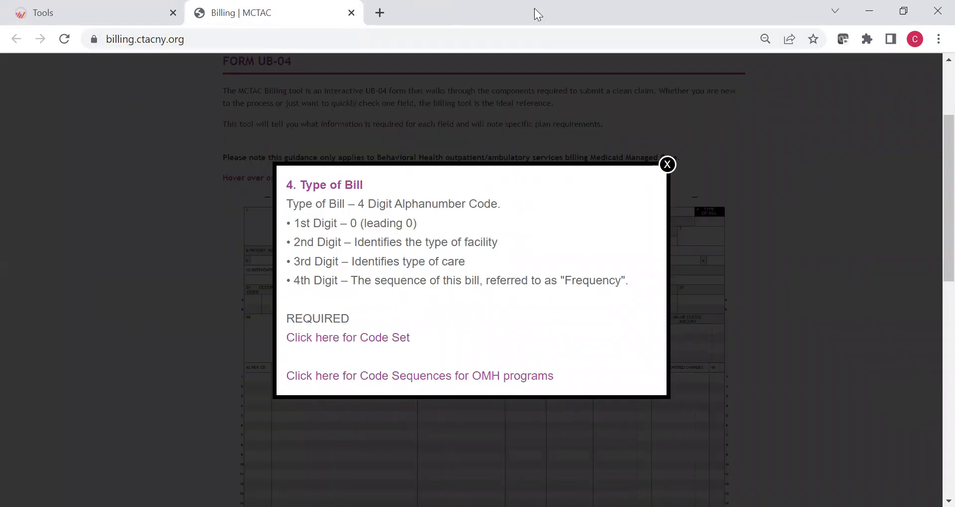
Close the Type of Bill popup, then check and close field 48 Non Covered Charges details
left_click(667, 165)
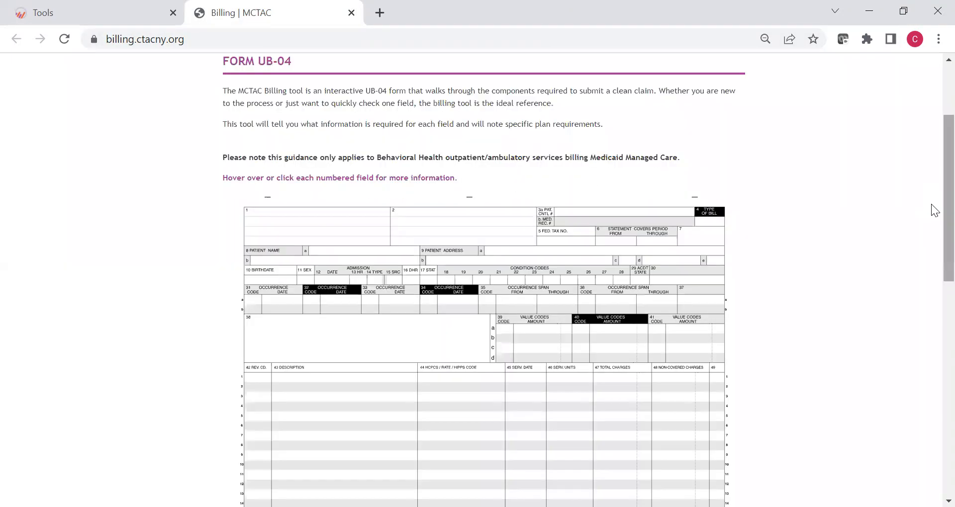
scroll("down", 3)
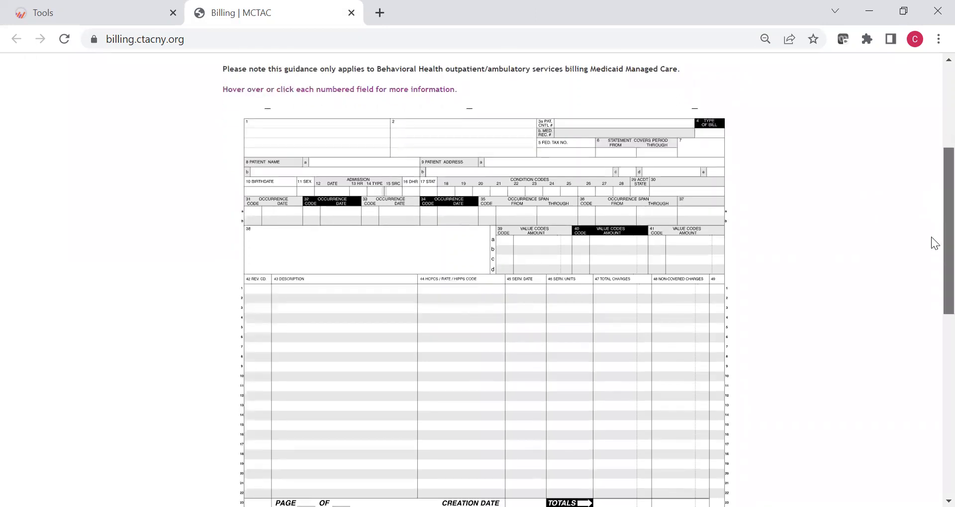
scroll("down", 3)
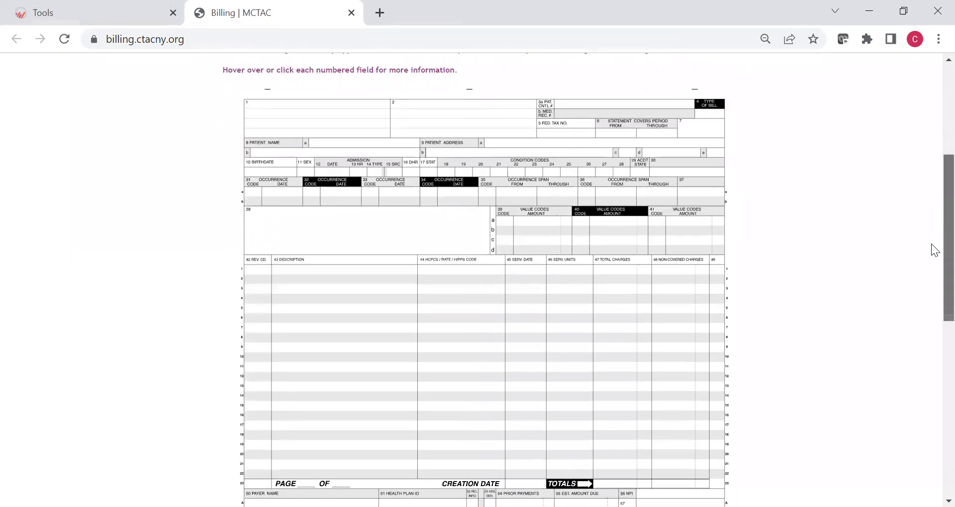
scroll("down", 3)
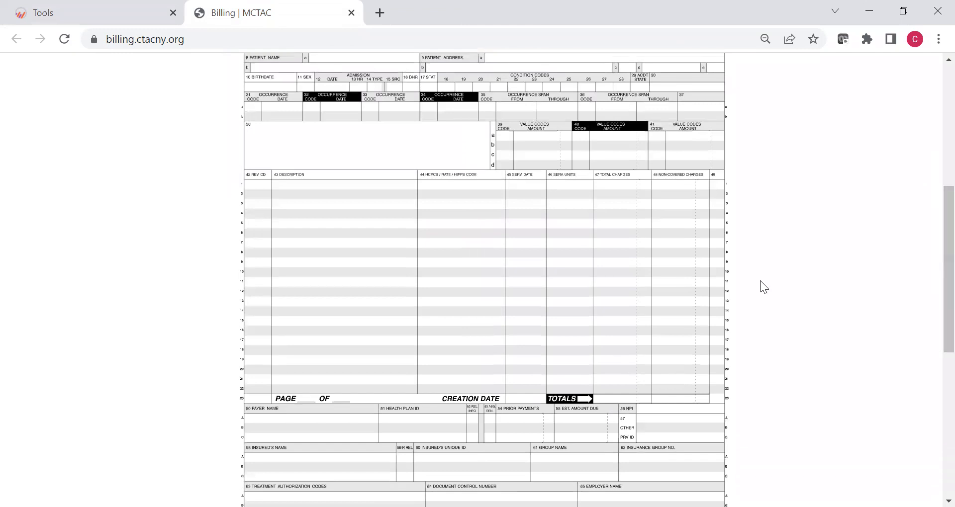
mouse_move(437, 325)
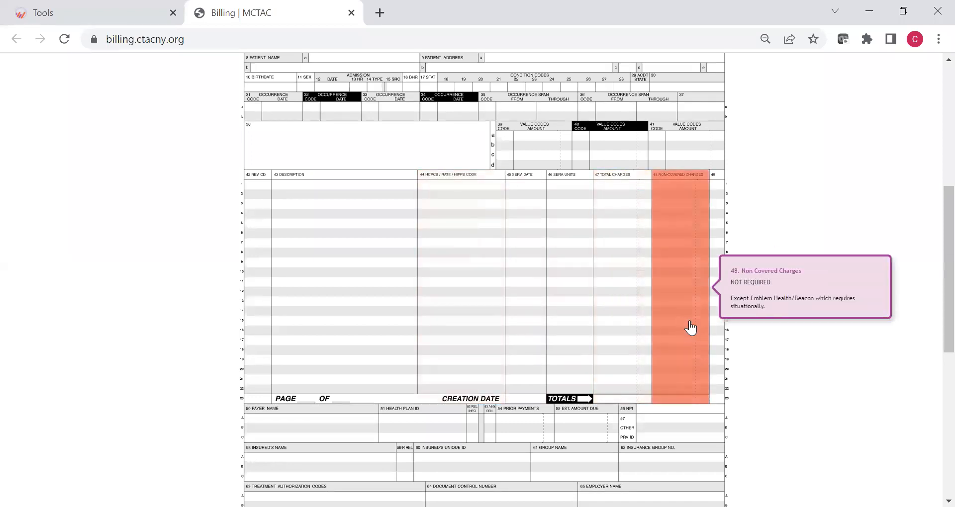
mouse_move(699, 328)
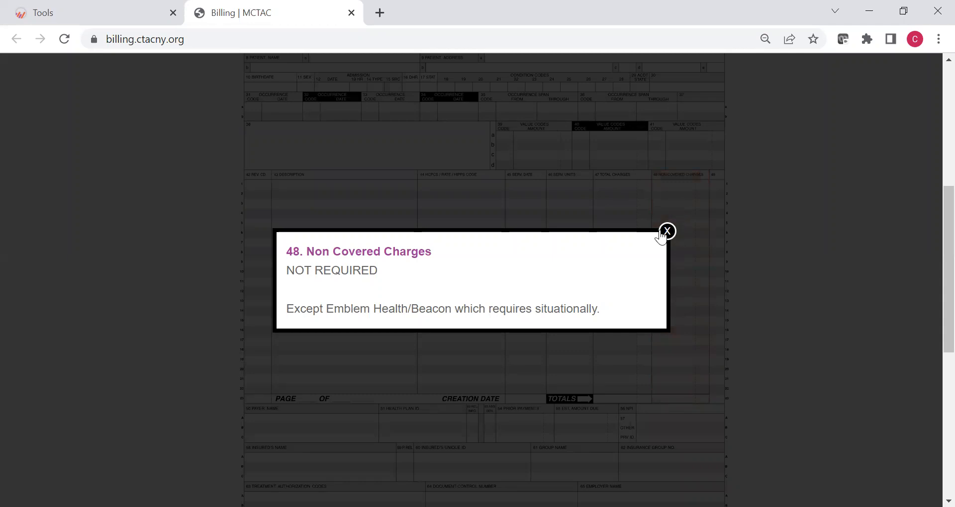
left_click(667, 232)
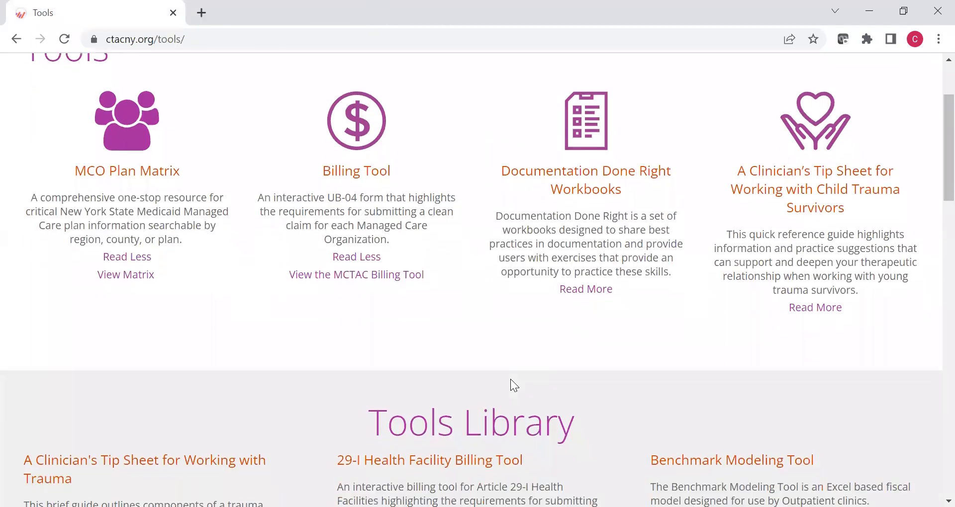
Scroll down the Tools page to the Tools Library section
scroll("down", 3)
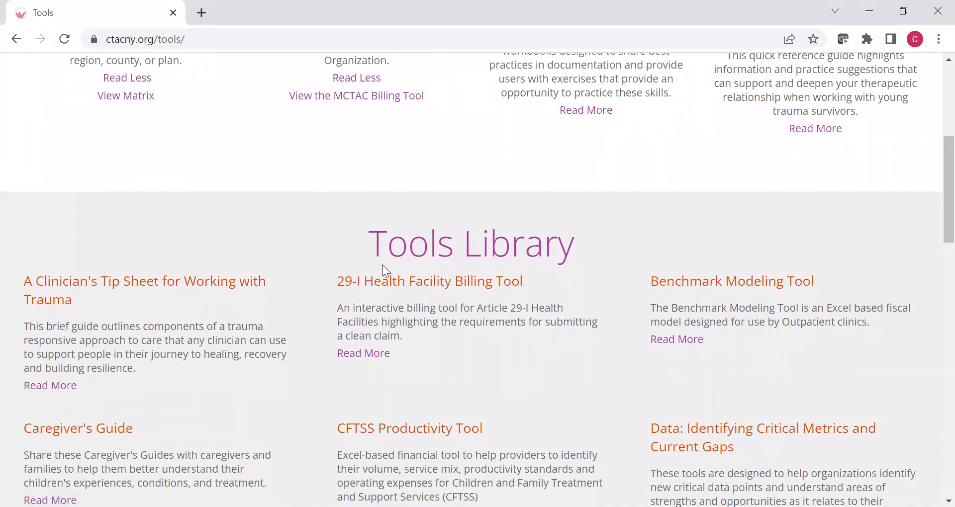
mouse_move(333, 368)
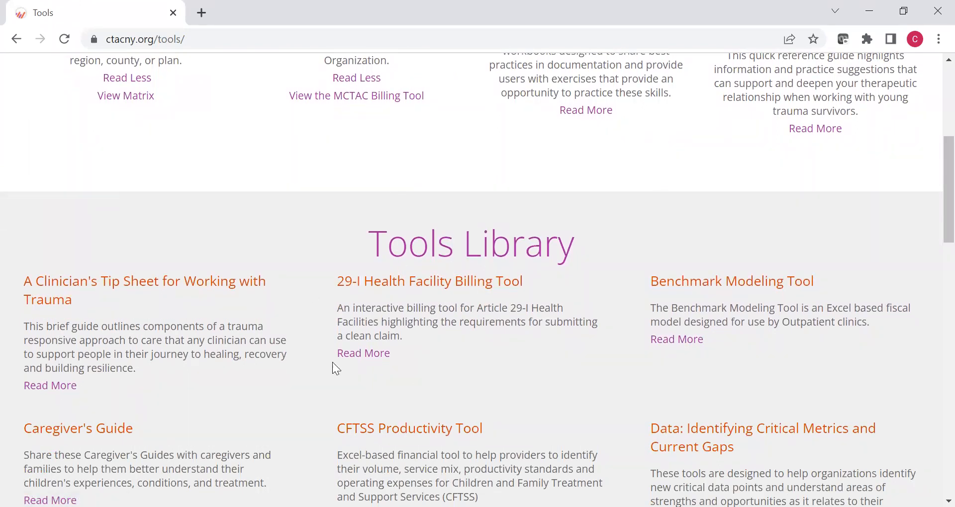
Open the 29-I Billing Tool and scroll through its claim fields to see which are required
left_click(363, 353)
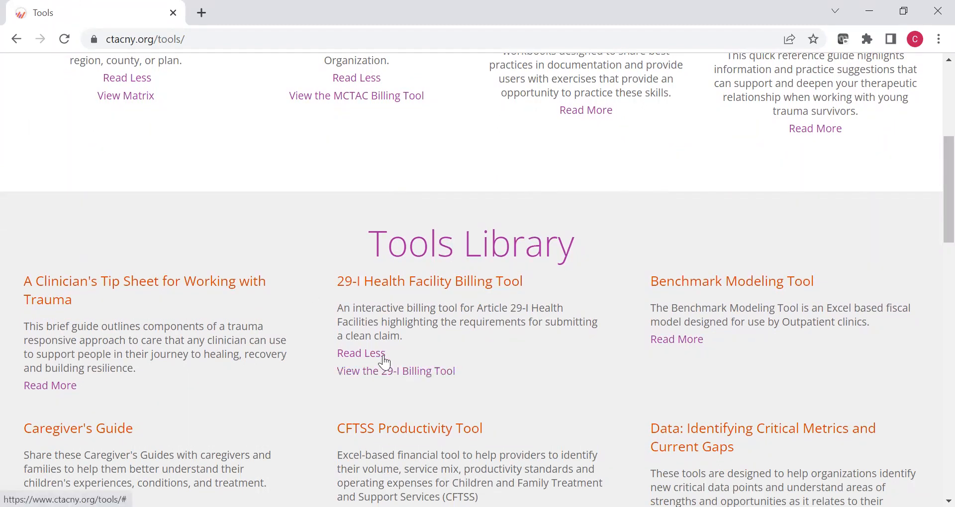
left_click(395, 371)
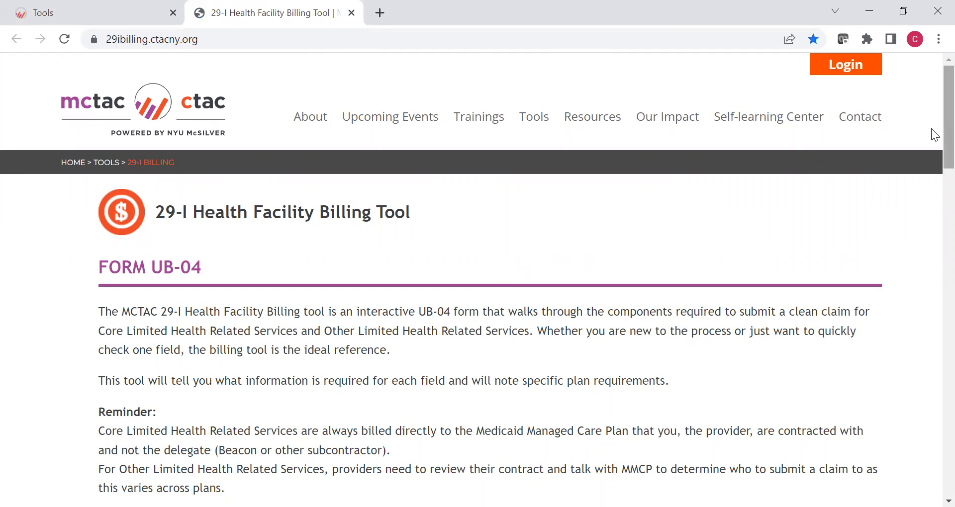
scroll("down", 3)
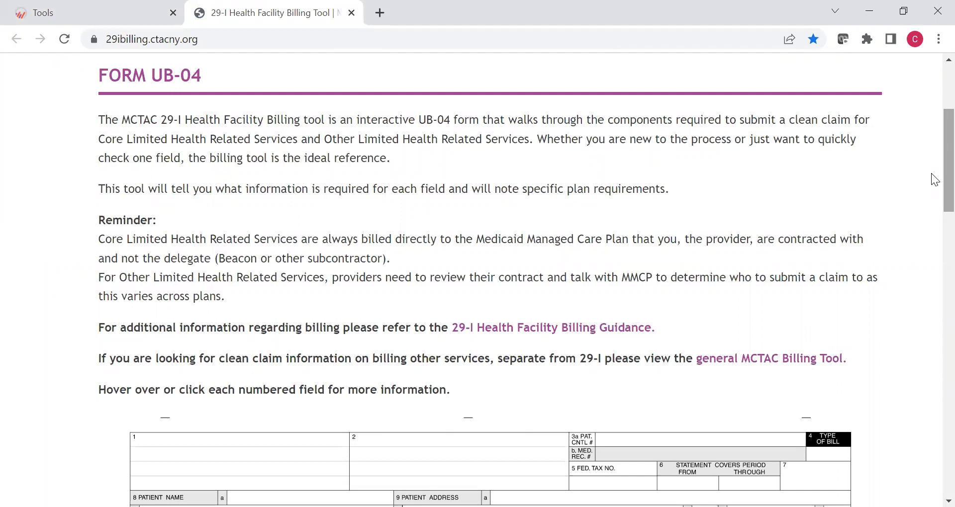
scroll("down", 3)
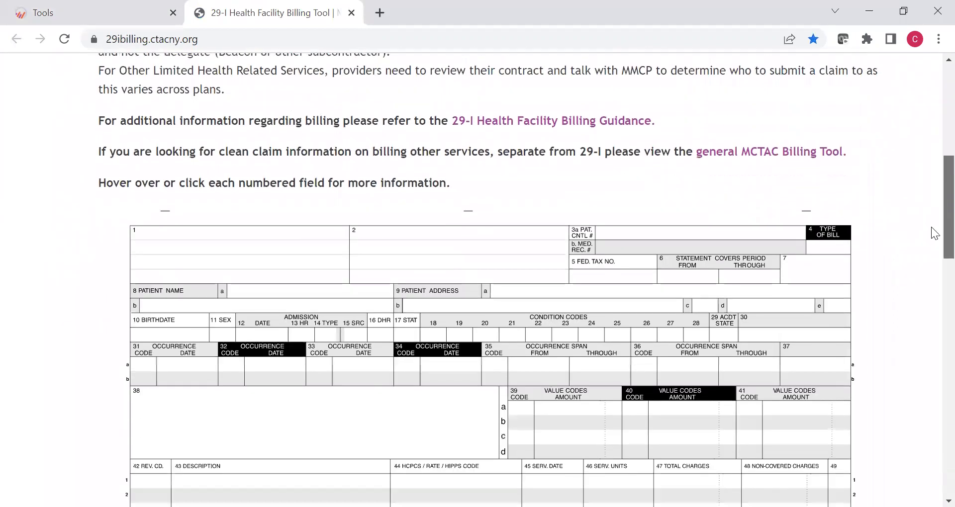
scroll("down", 3)
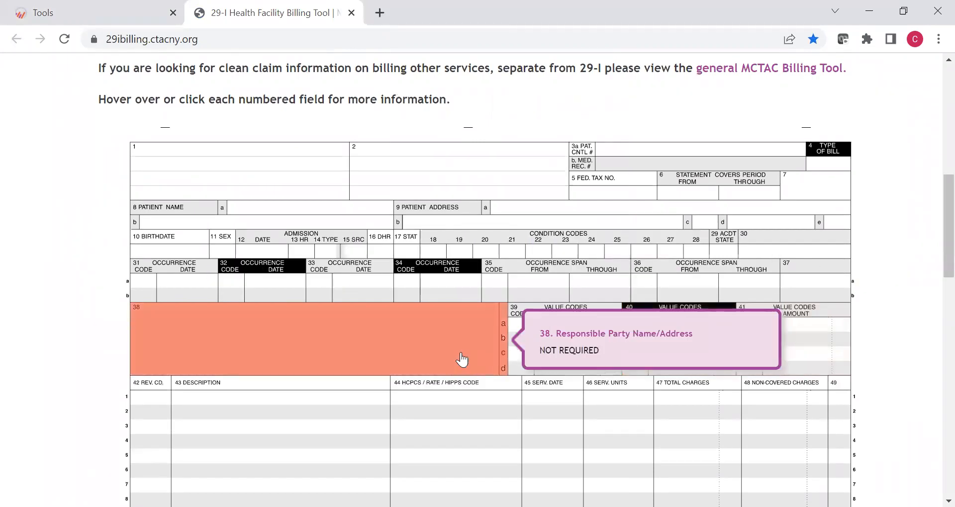
mouse_move(451, 369)
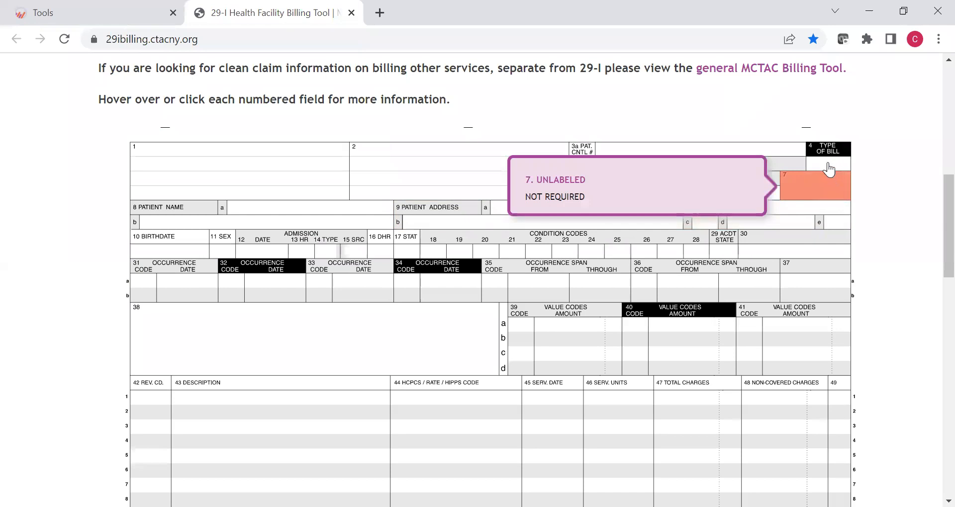
mouse_move(472, 221)
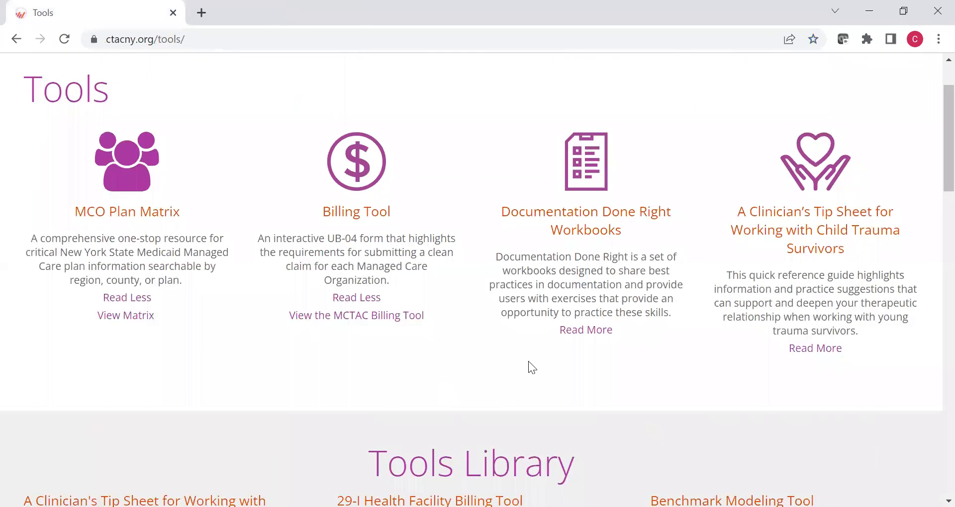
left_click(585, 329)
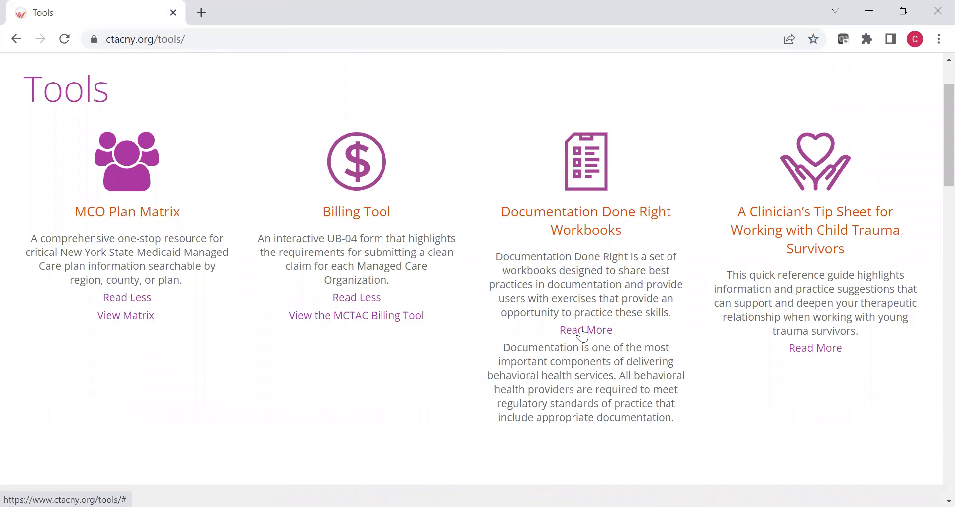
left_click(585, 329)
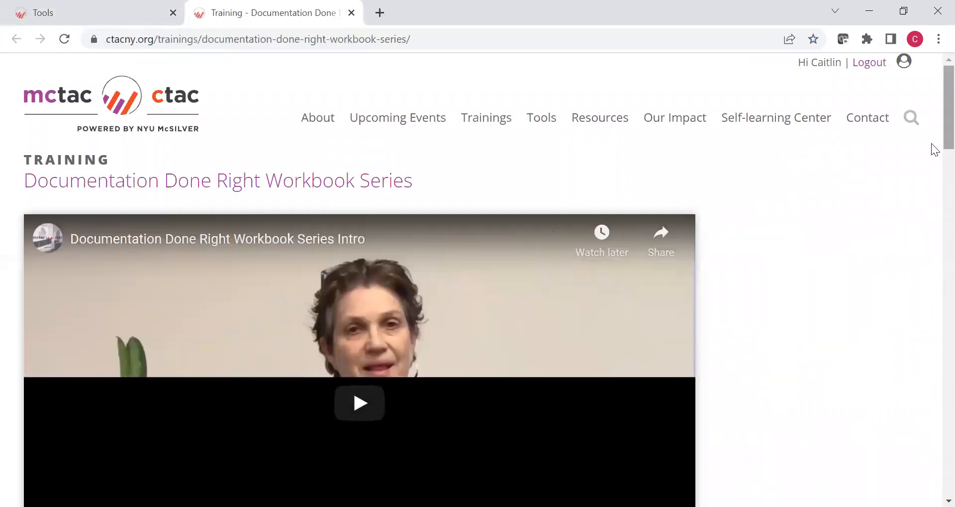
scroll("down", 3)
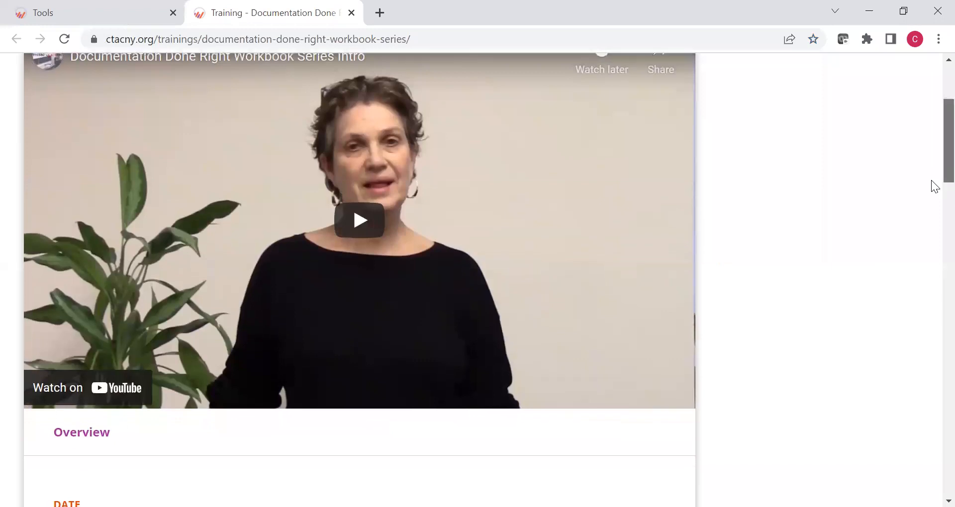
scroll("down", 3)
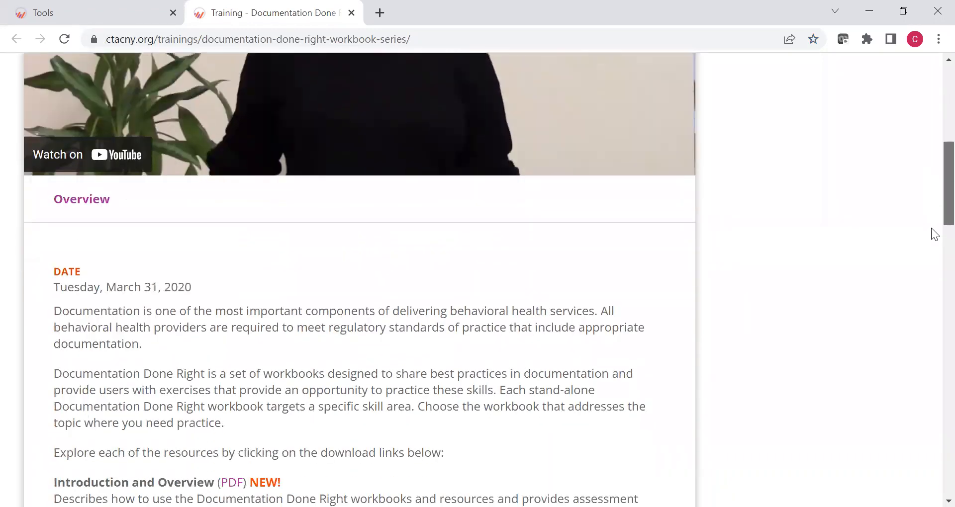
scroll("down", 3)
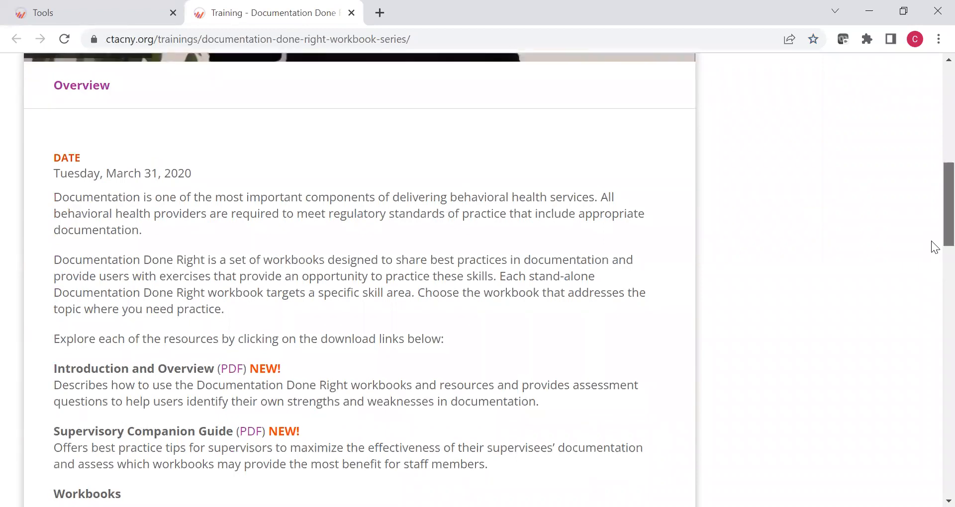
scroll("down", 3)
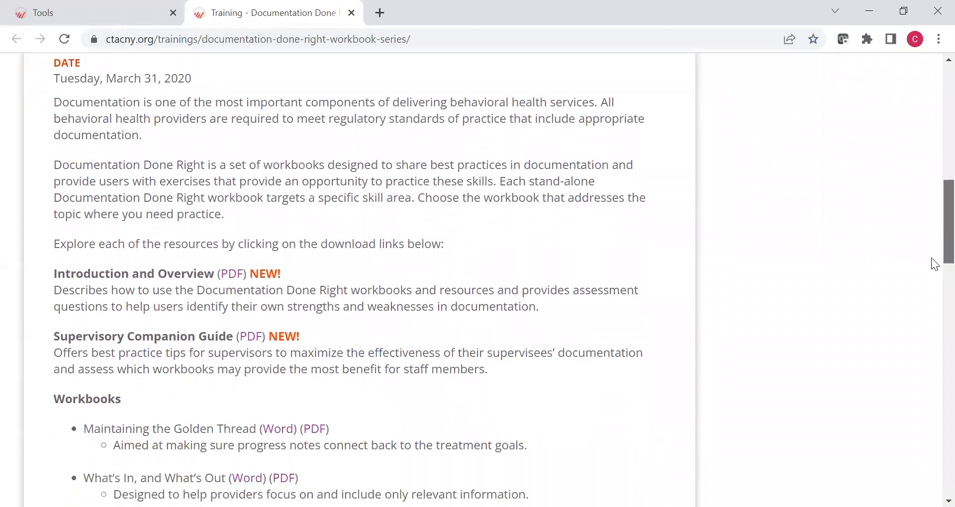
scroll("down", 3)
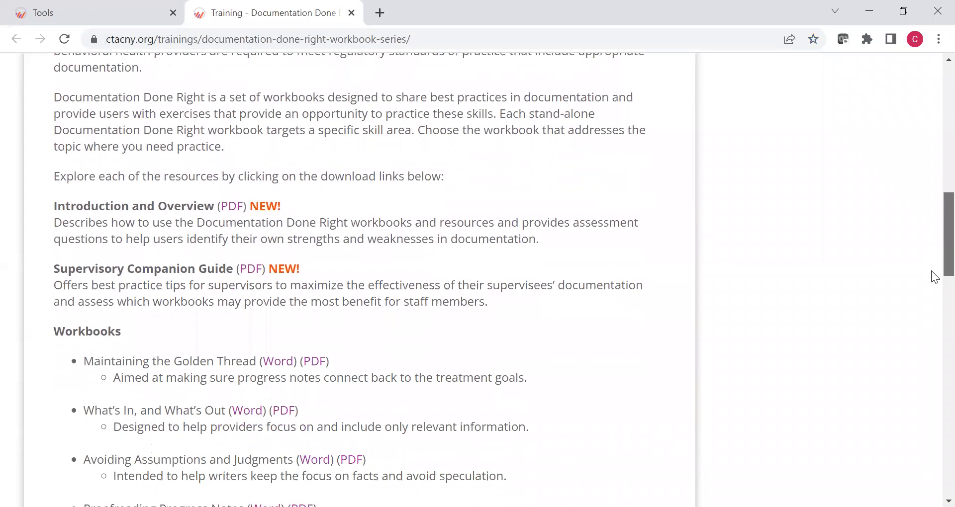
scroll("down", 3)
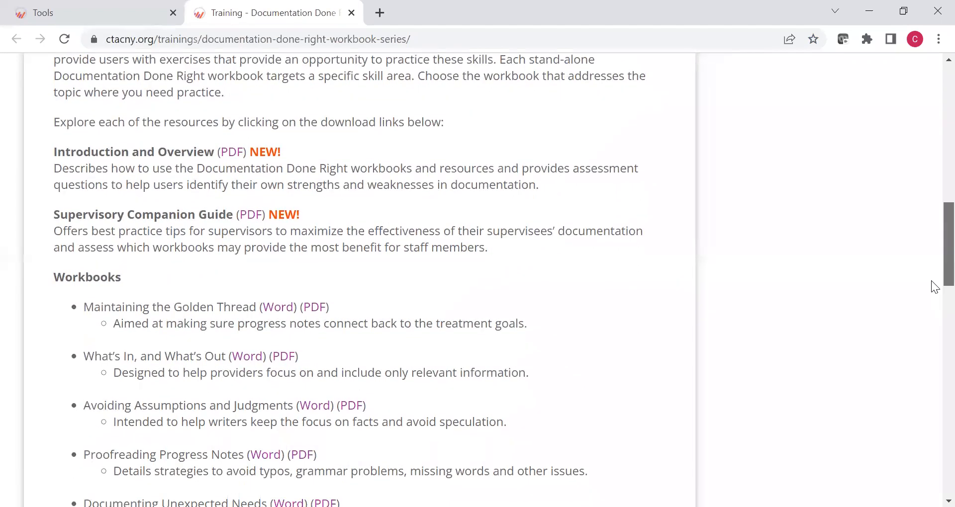
scroll("down", 3)
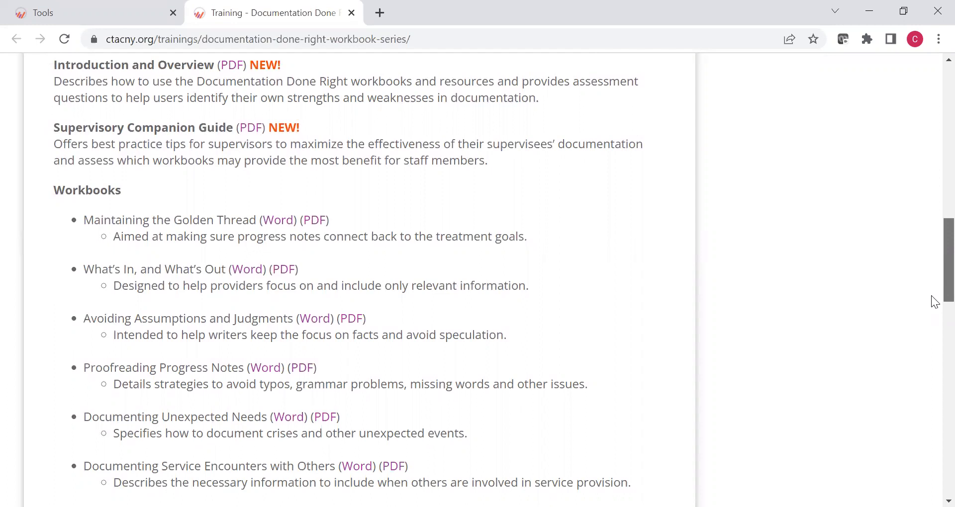
scroll("down", 3)
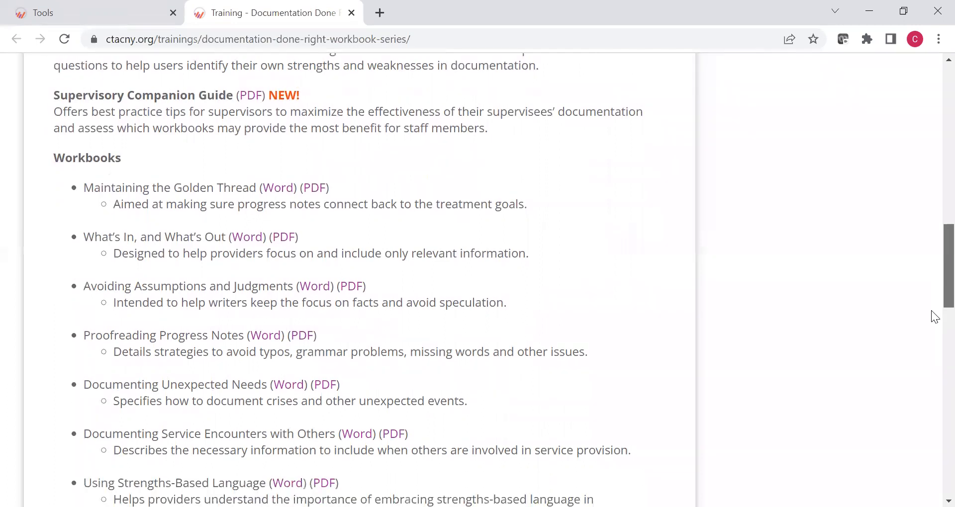
scroll("down", 3)
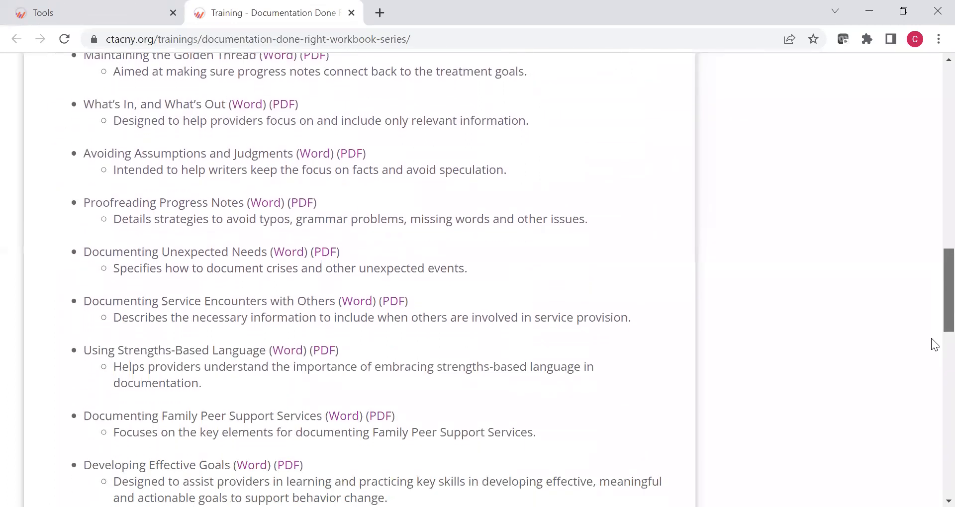
scroll("down", 3)
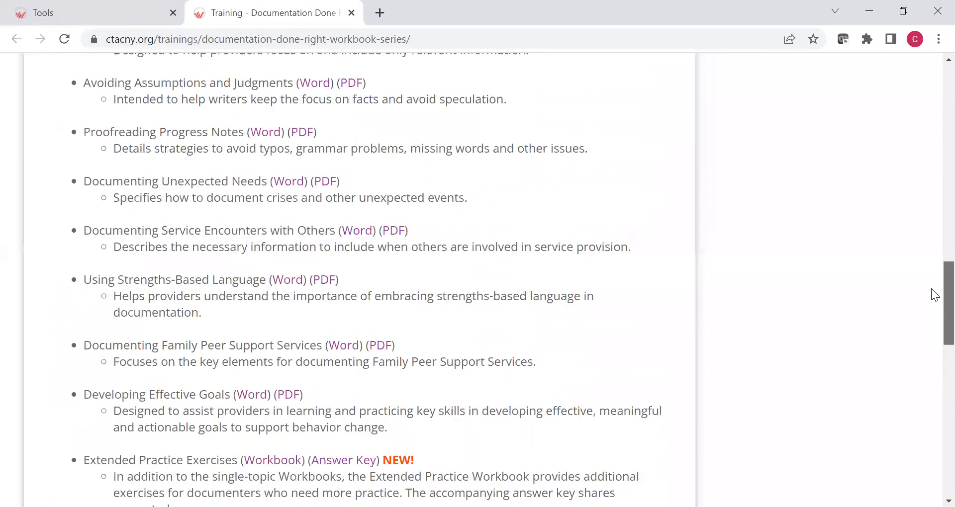
scroll("up", 3)
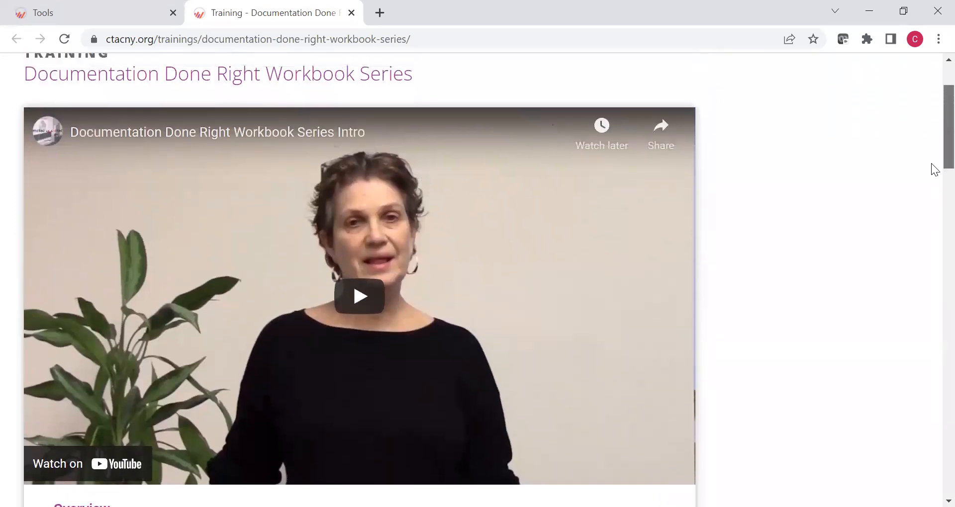
scroll("down", 3)
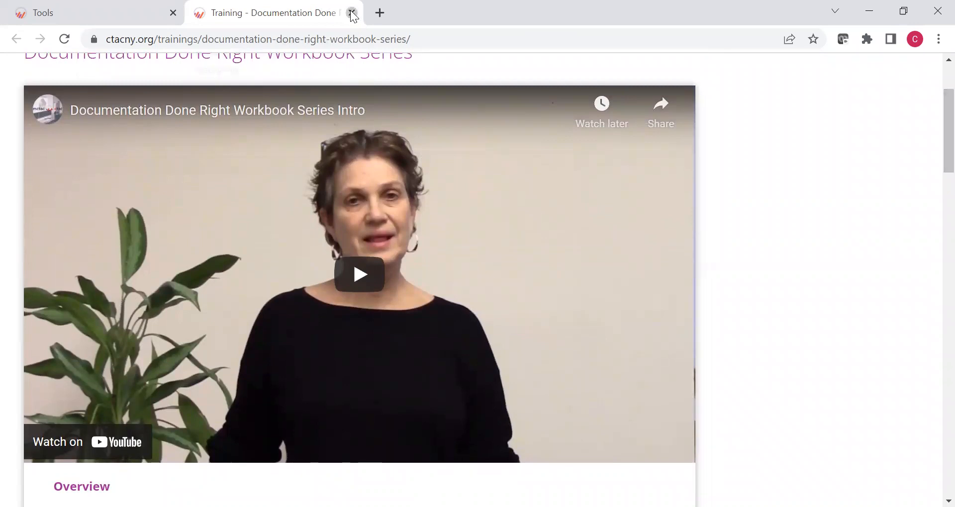
Close the workbook page and open the Spanish Clinician's Tip Sheet on child trauma survivors
left_click(352, 13)
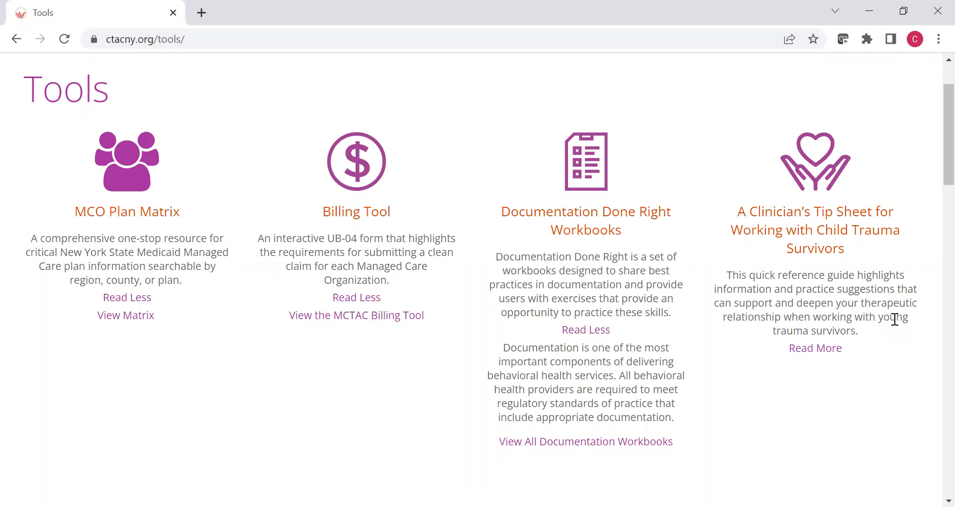
left_click(814, 348)
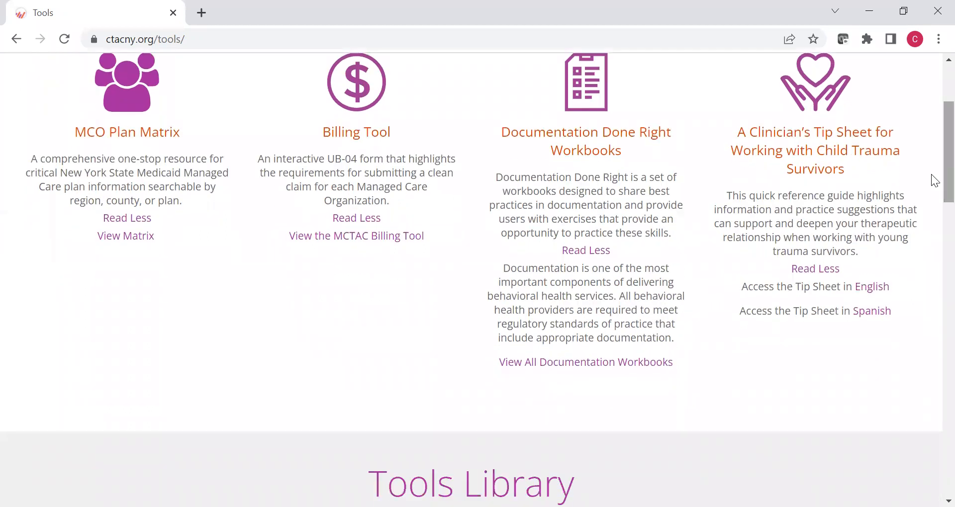
mouse_move(871, 291)
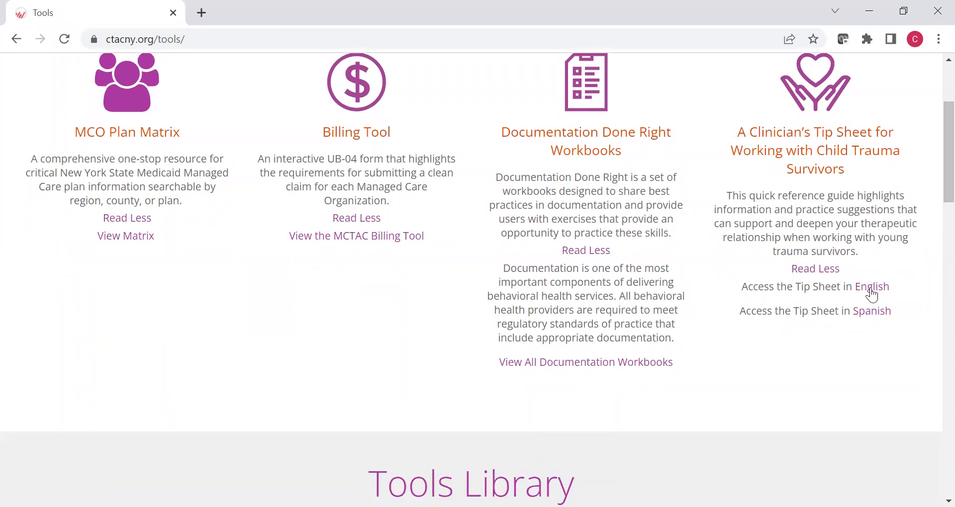
mouse_move(873, 317)
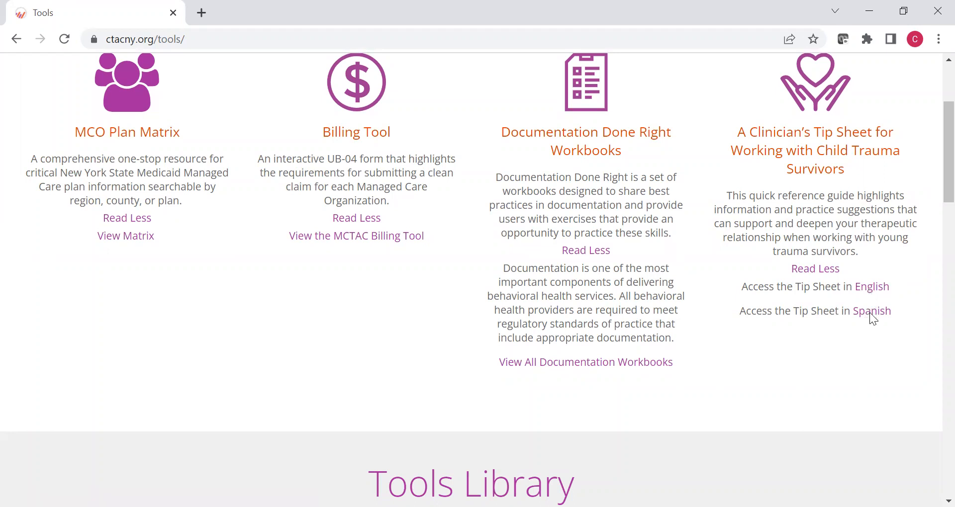
left_click(870, 310)
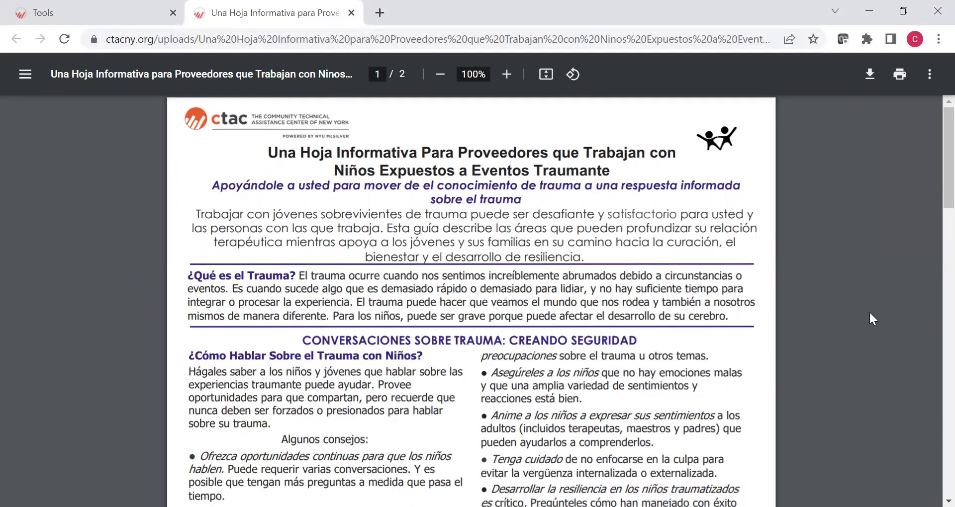
mouse_move(731, 237)
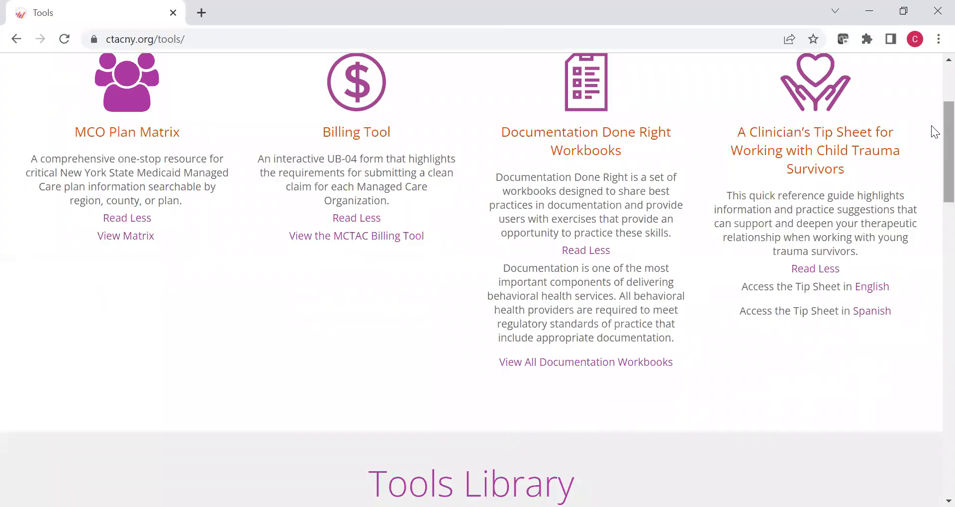
Expand the tip sheet entry and the caregiver's guides list in the Tools Library
scroll("down", 3)
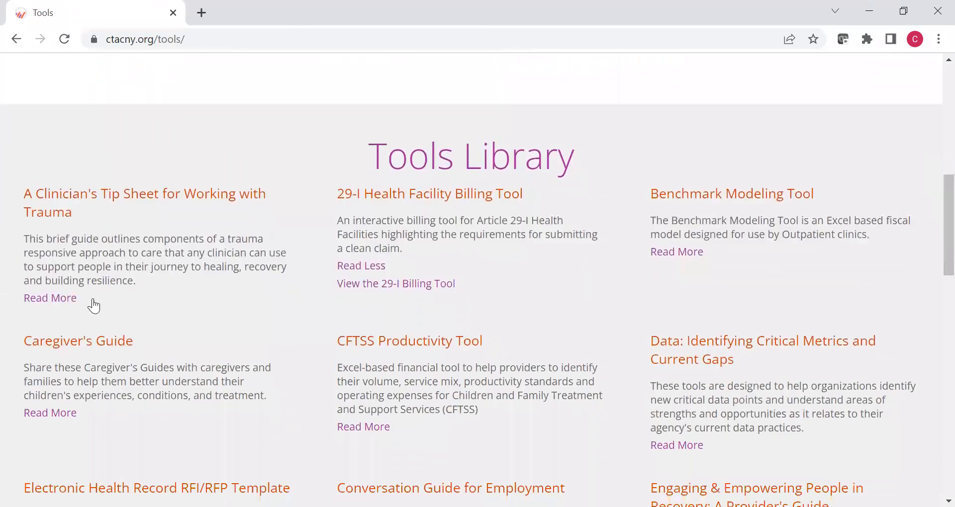
left_click(50, 298)
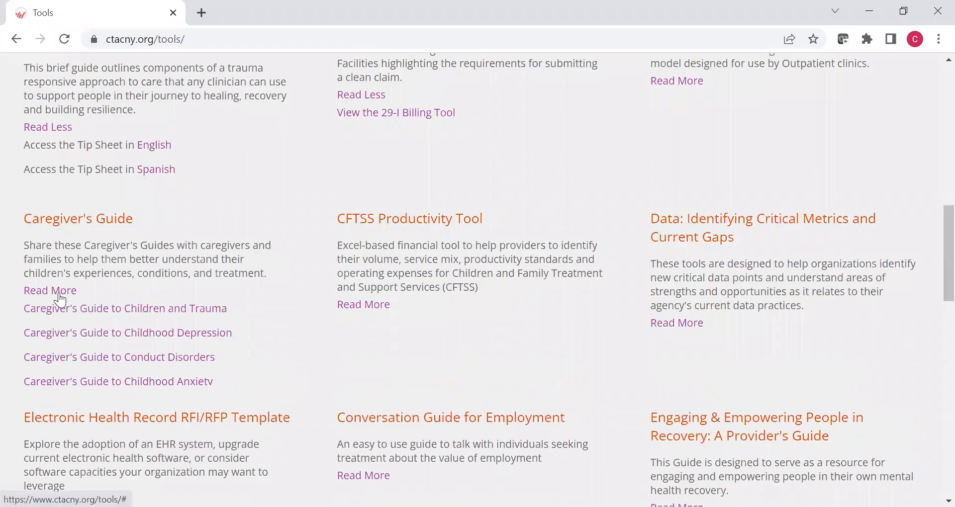
left_click(50, 291)
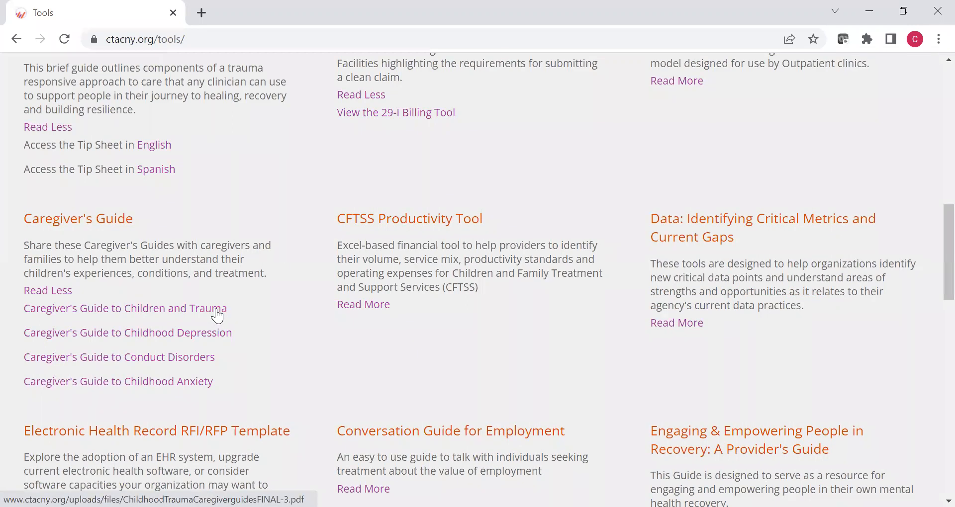
mouse_move(85, 314)
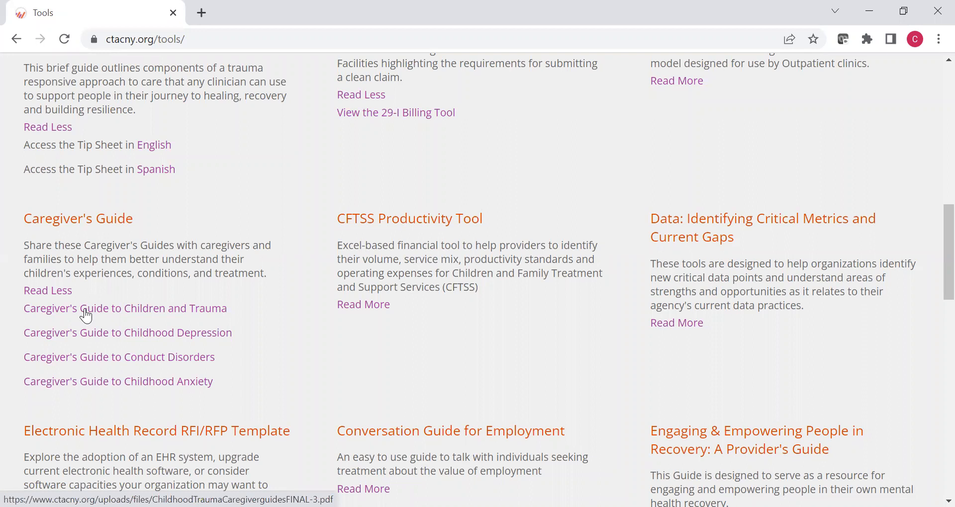
mouse_move(89, 338)
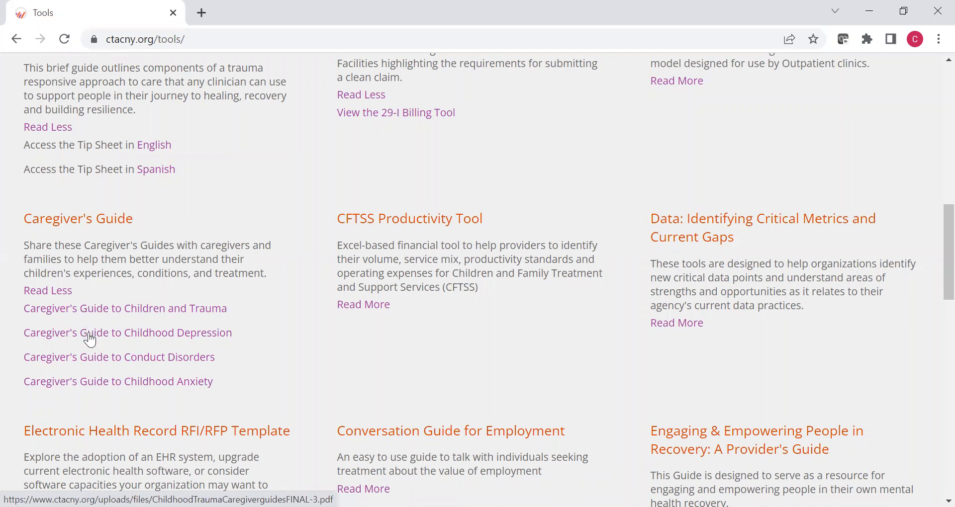
Open A Caregiver's Guide to Childhood Depression and scroll to page 2
left_click(128, 332)
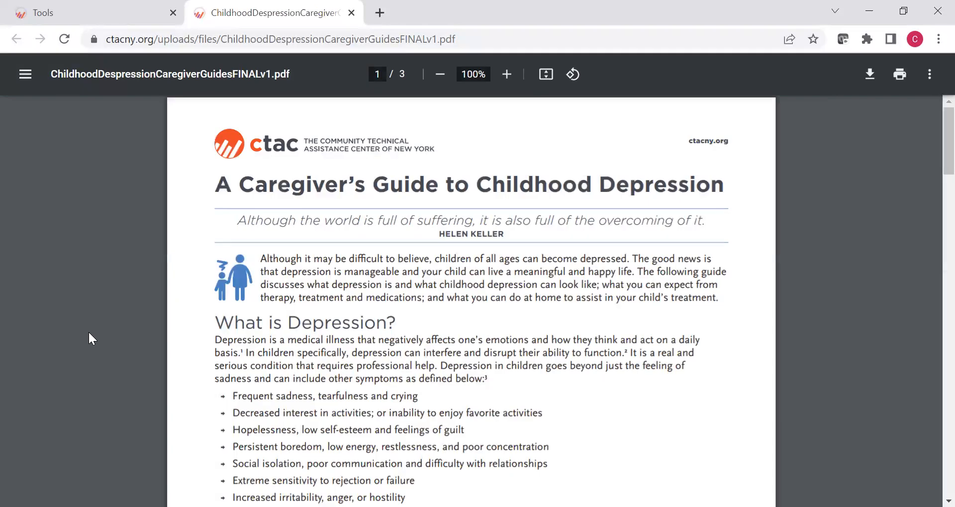
mouse_move(935, 155)
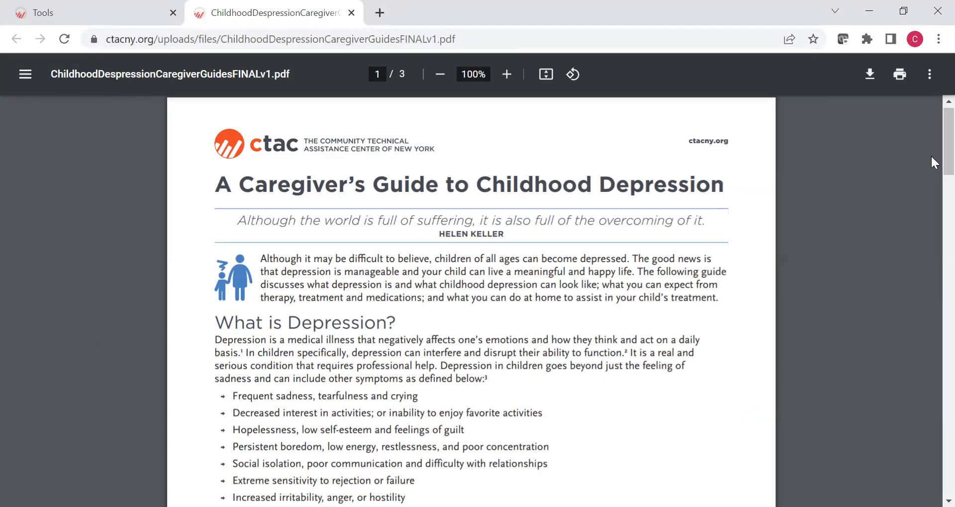
scroll("down", 3)
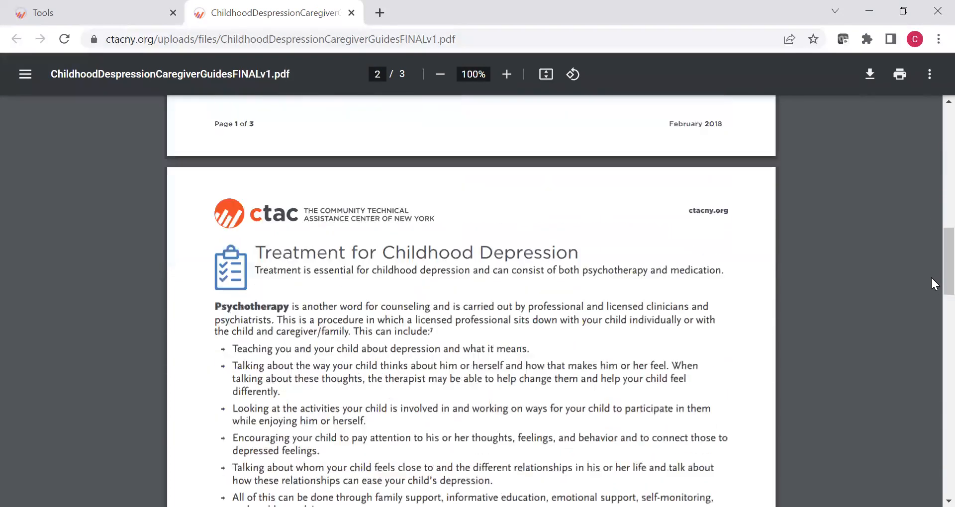
scroll("down", 3)
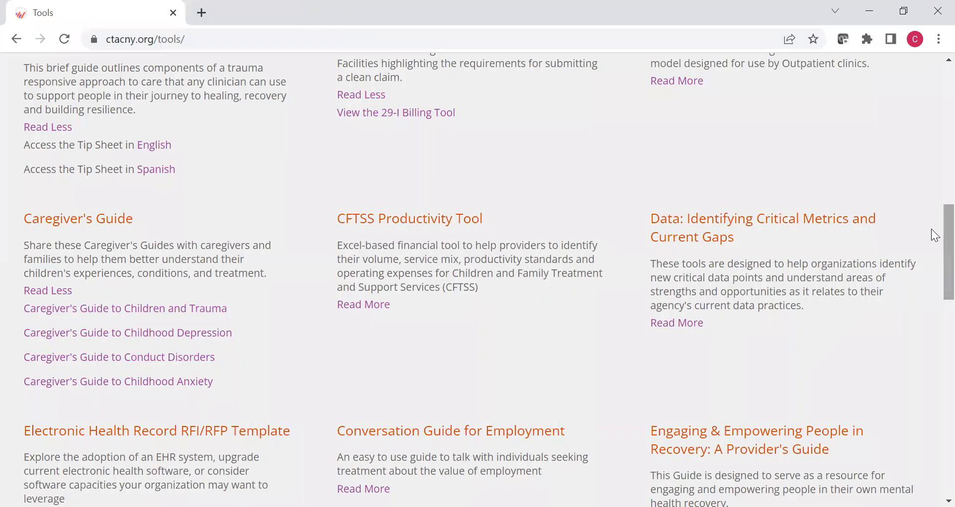
scroll("down", 3)
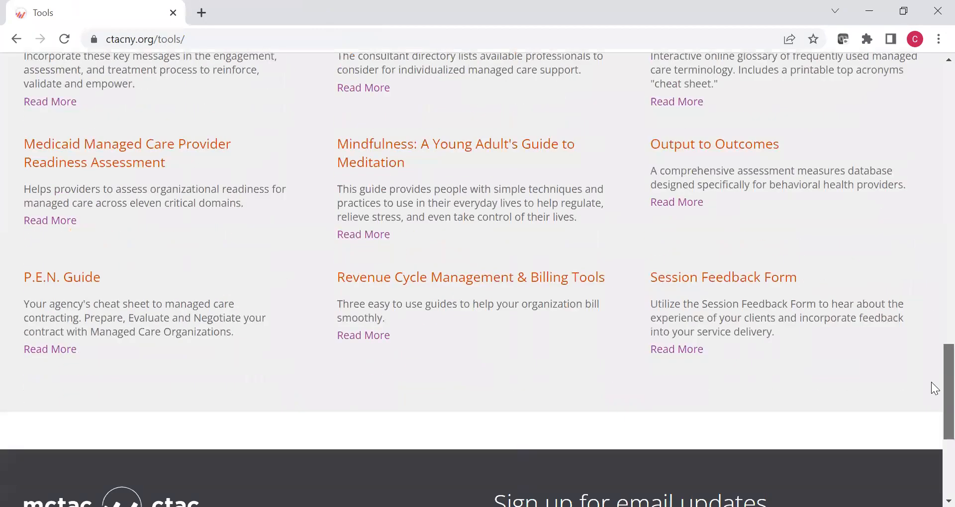
scroll("up", 3)
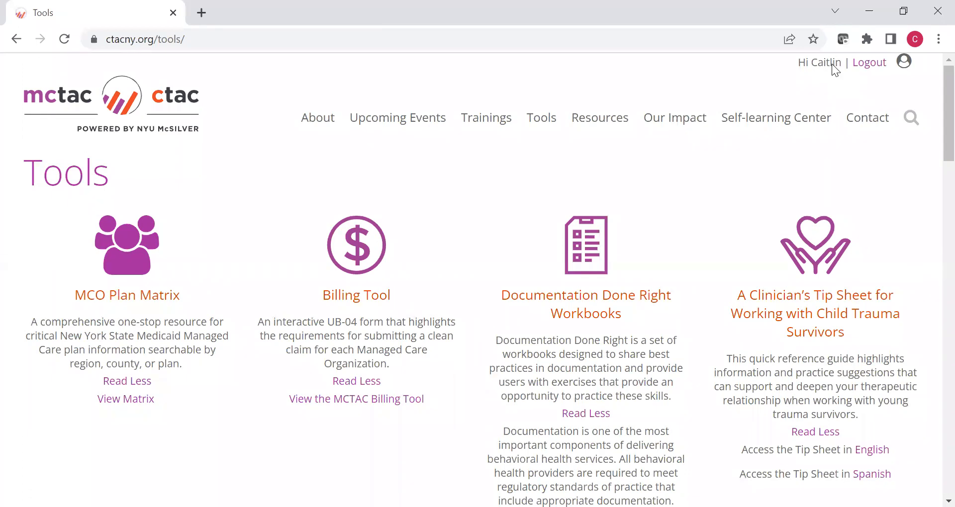
mouse_move(540, 117)
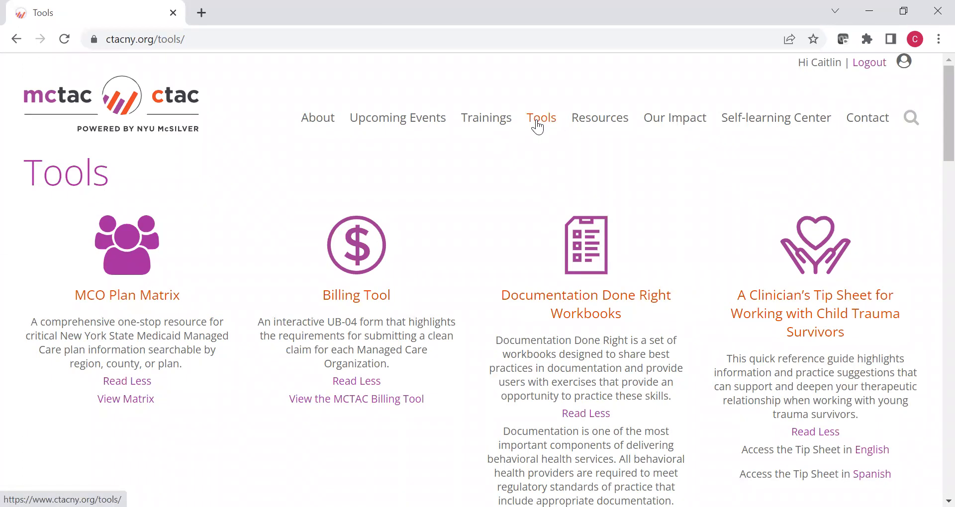